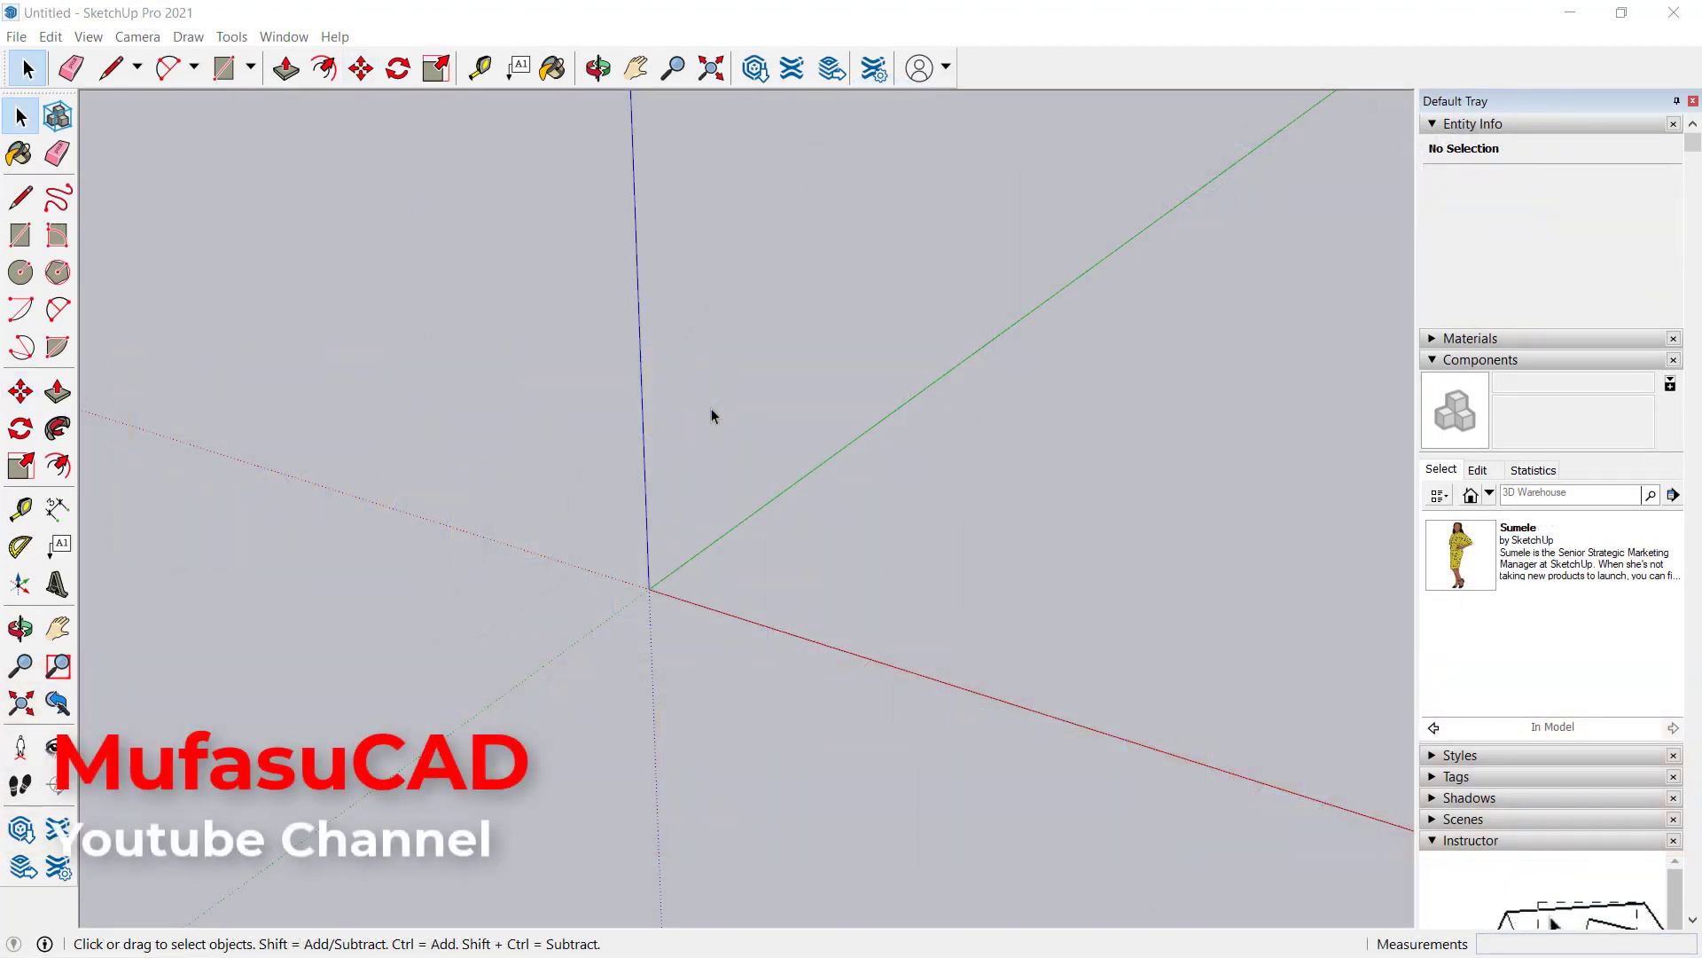
mouse_move(724, 480)
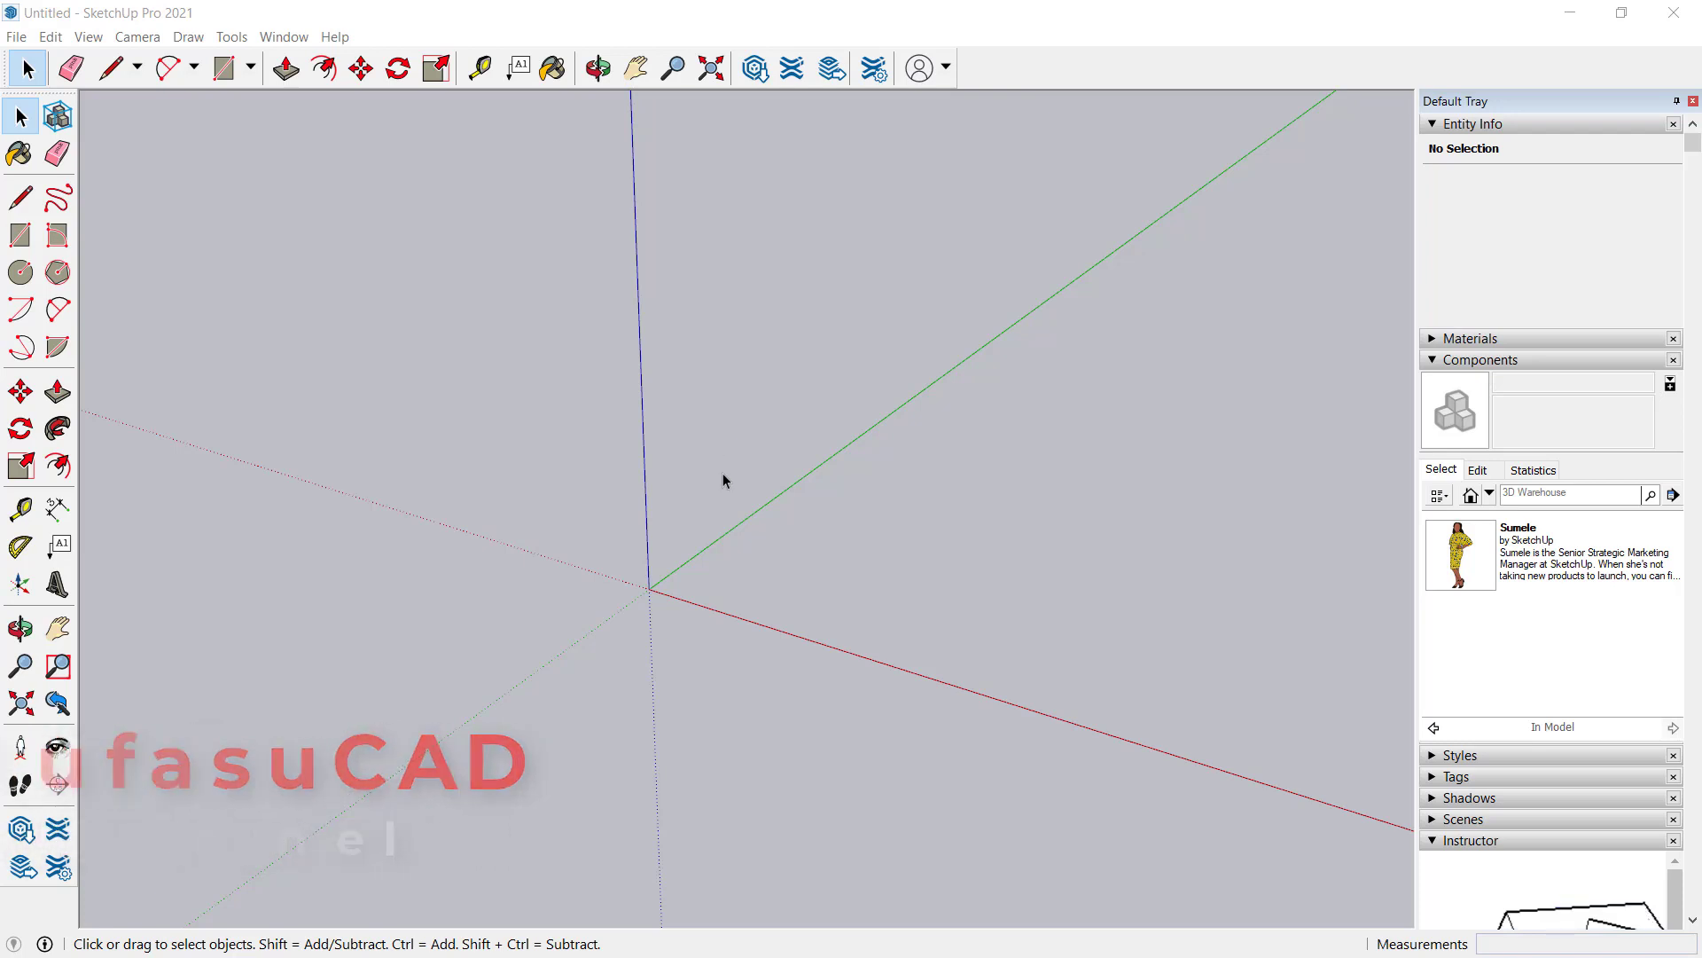
Draw a rectangle near the origin to begin the box
click(20, 234)
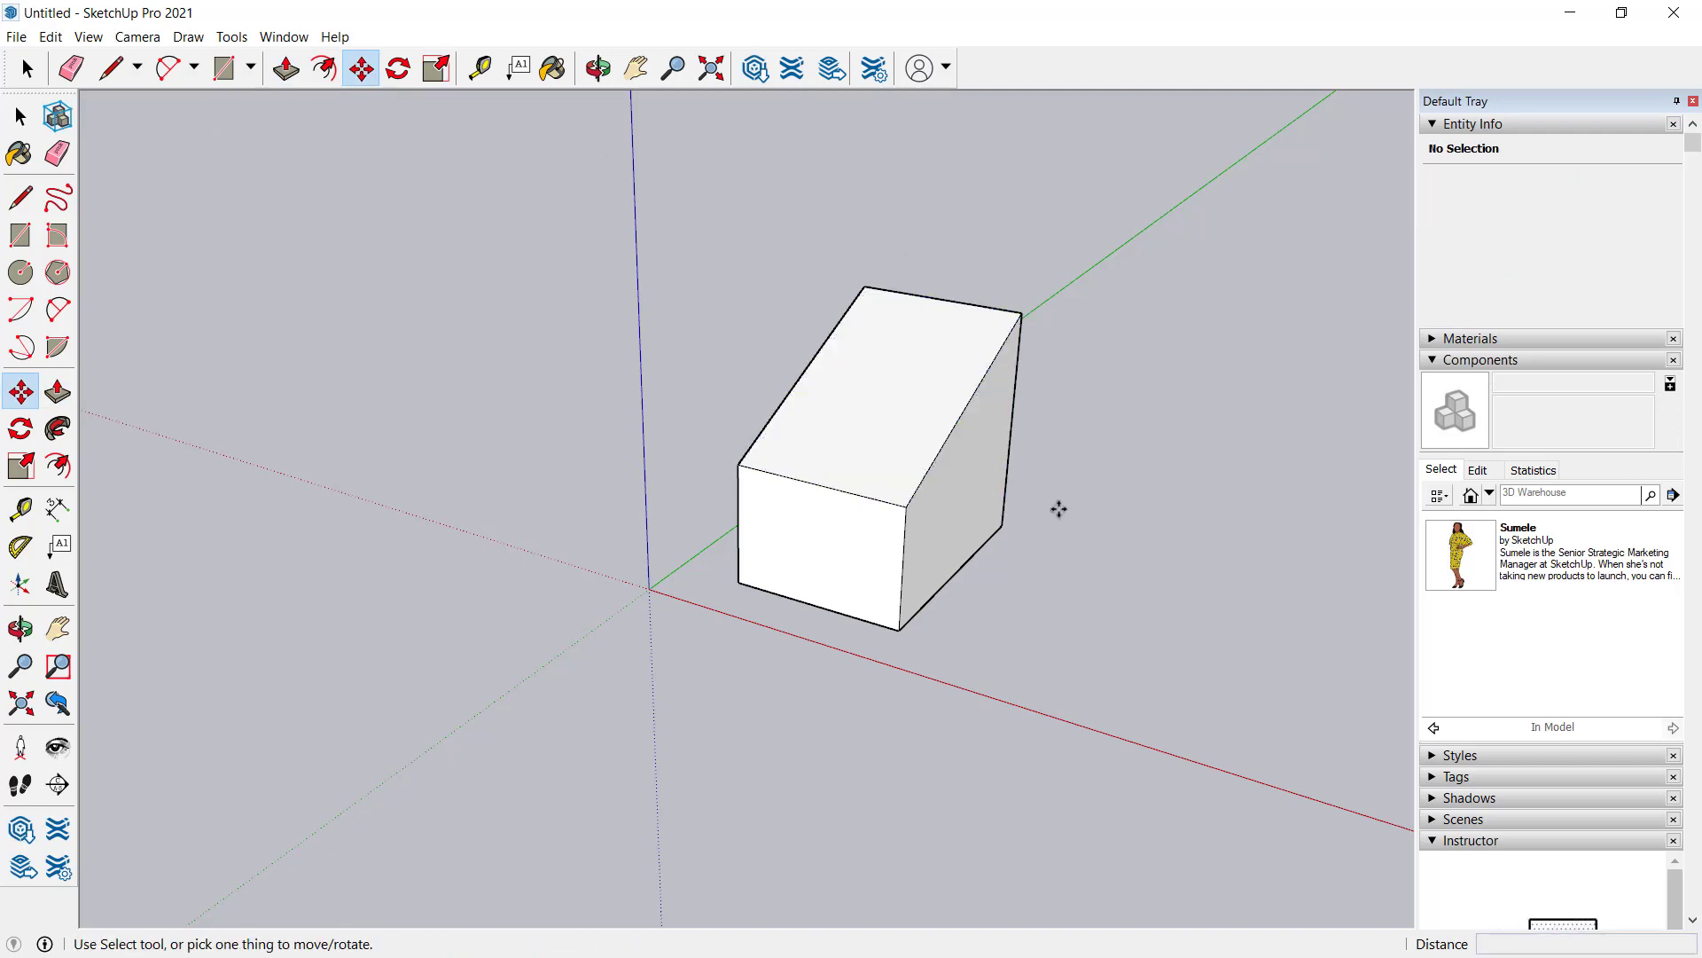
Select all of the slanted box's geometry and make it a group
click(18, 117)
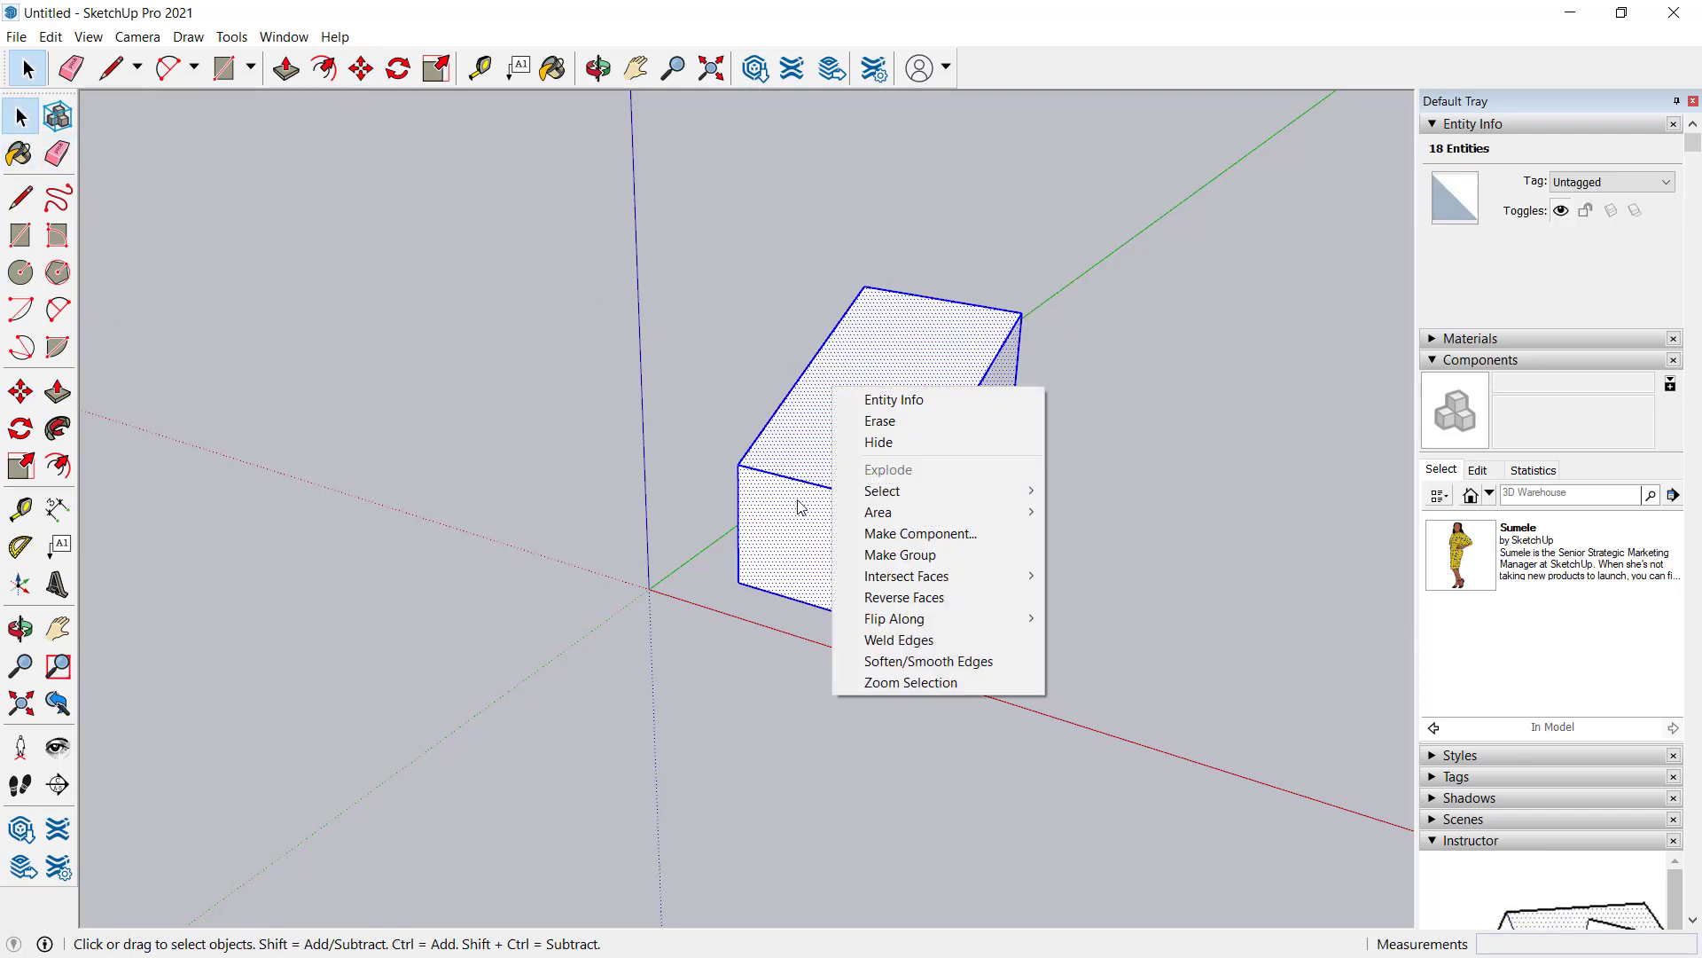
click(899, 555)
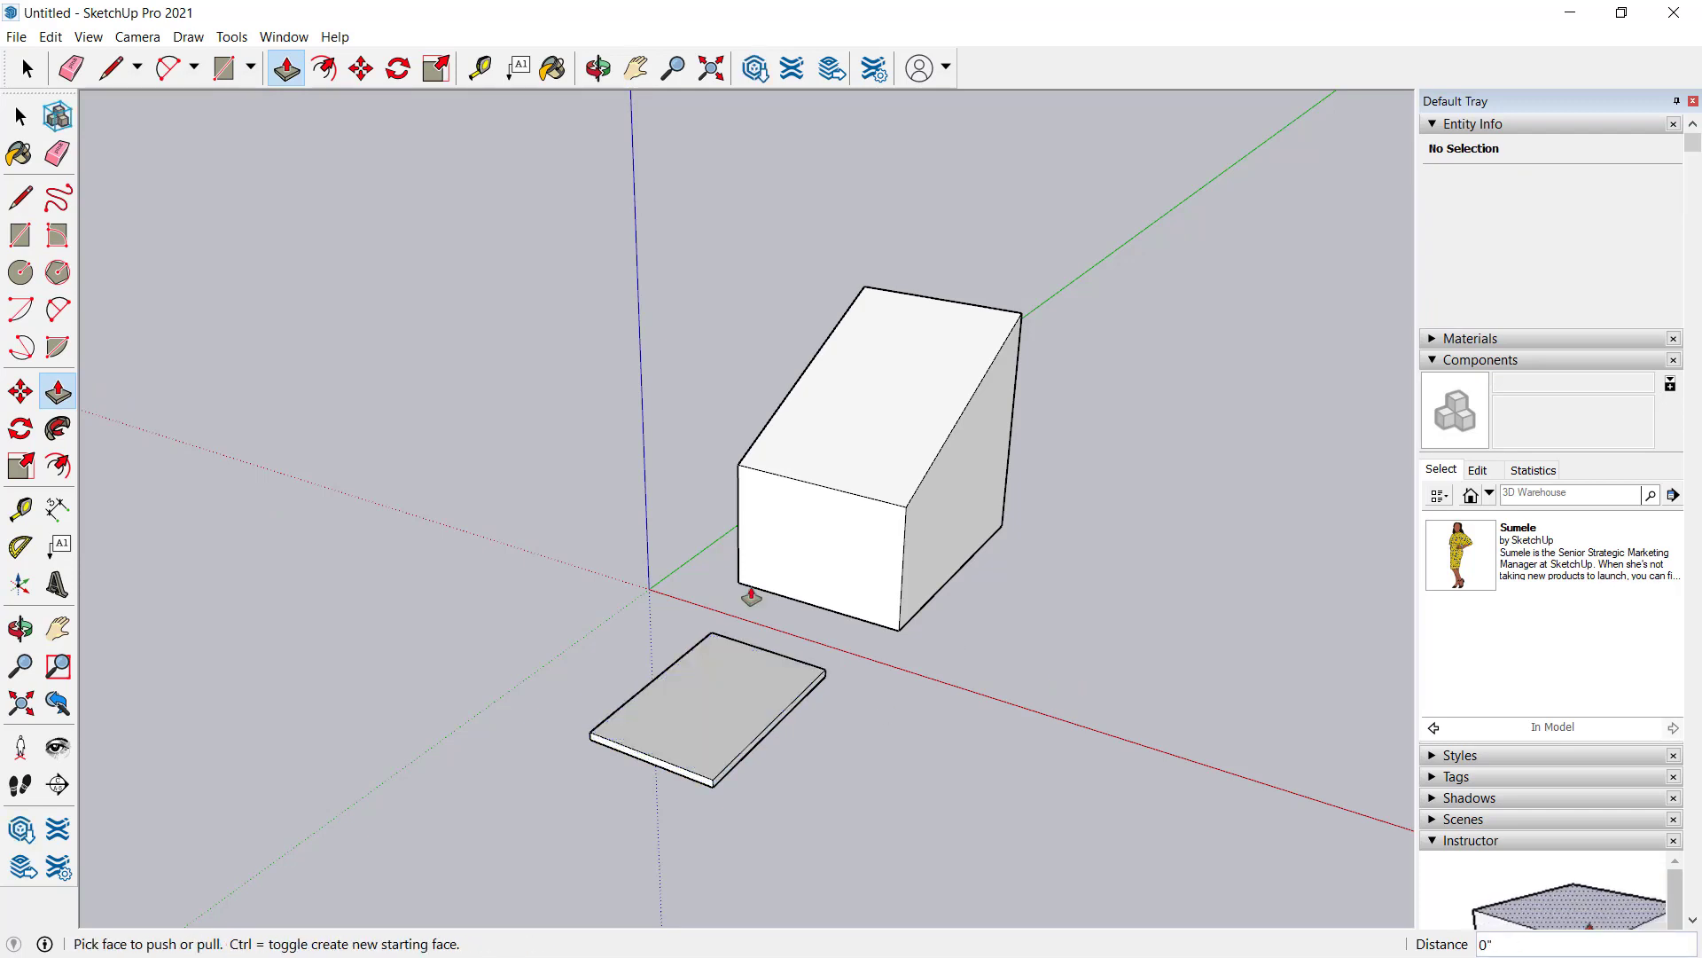
click(26, 67)
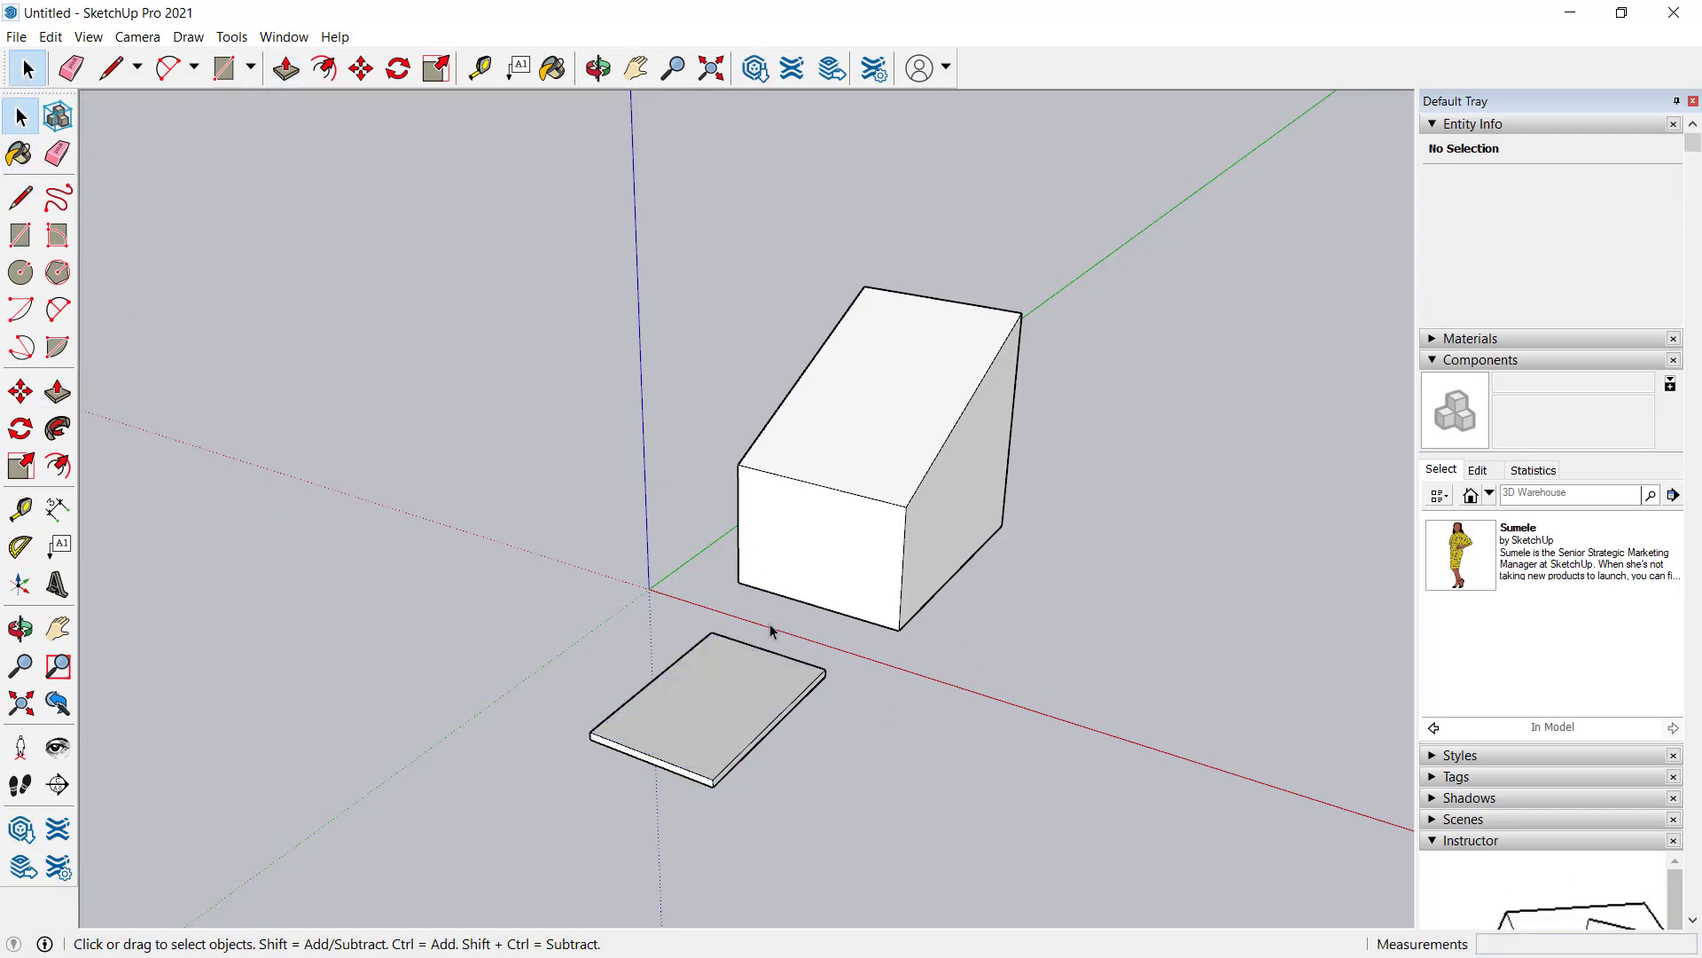
mouse_move(857, 474)
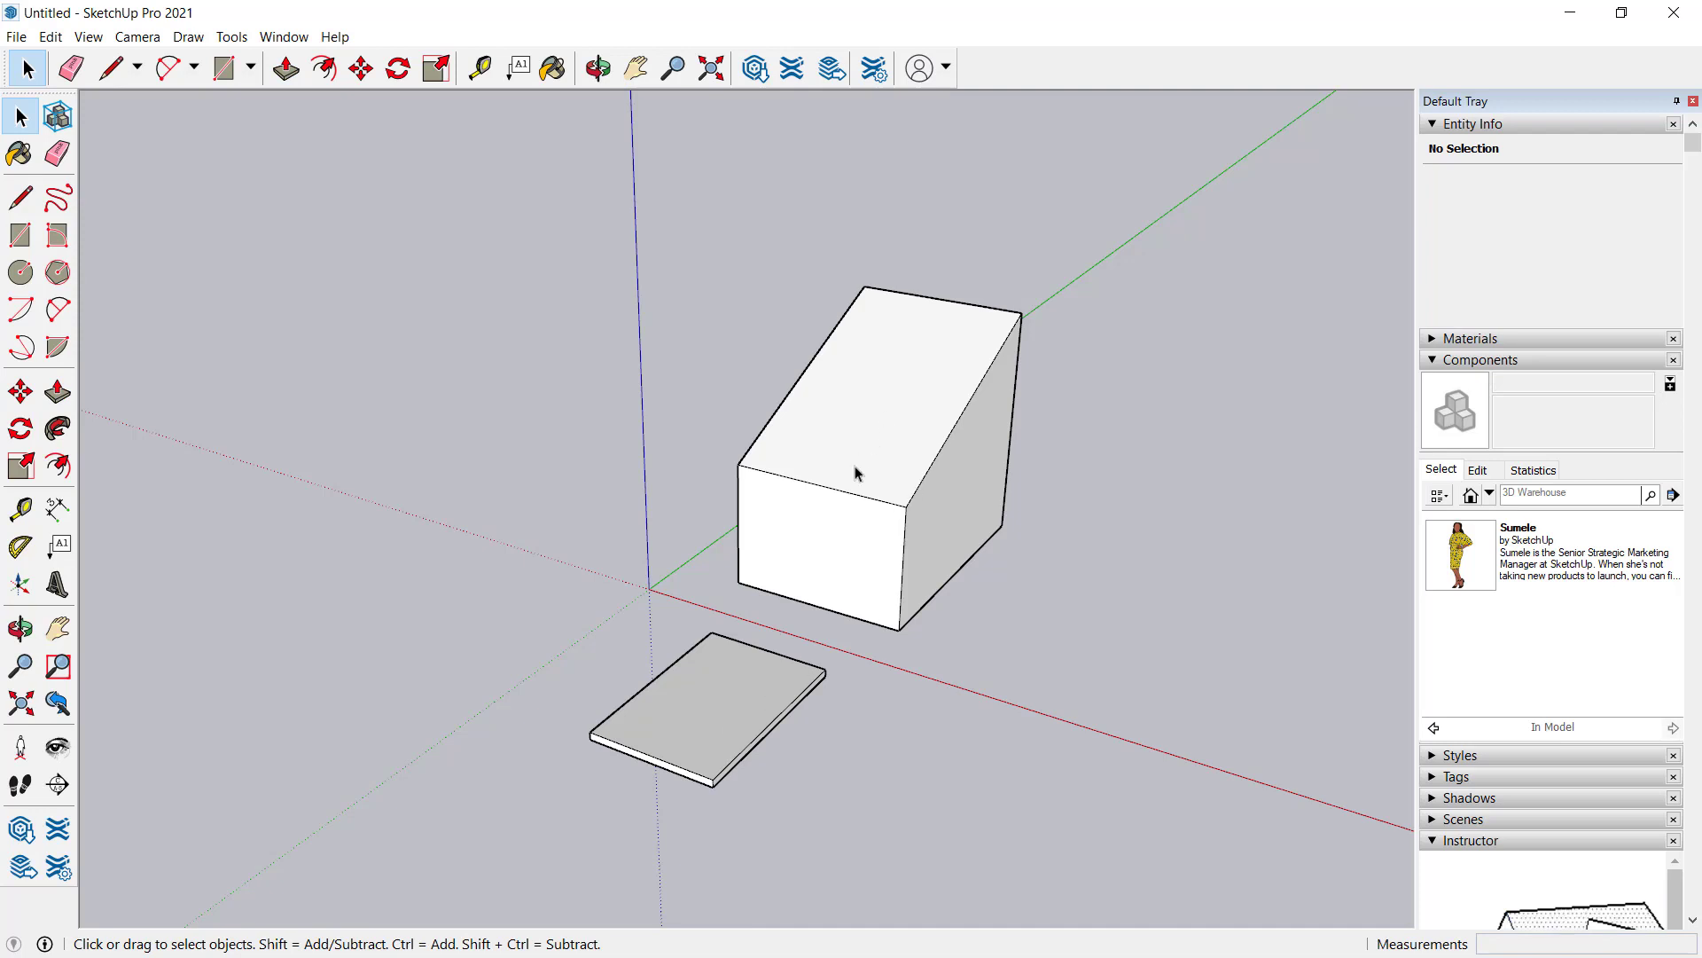
click(858, 475)
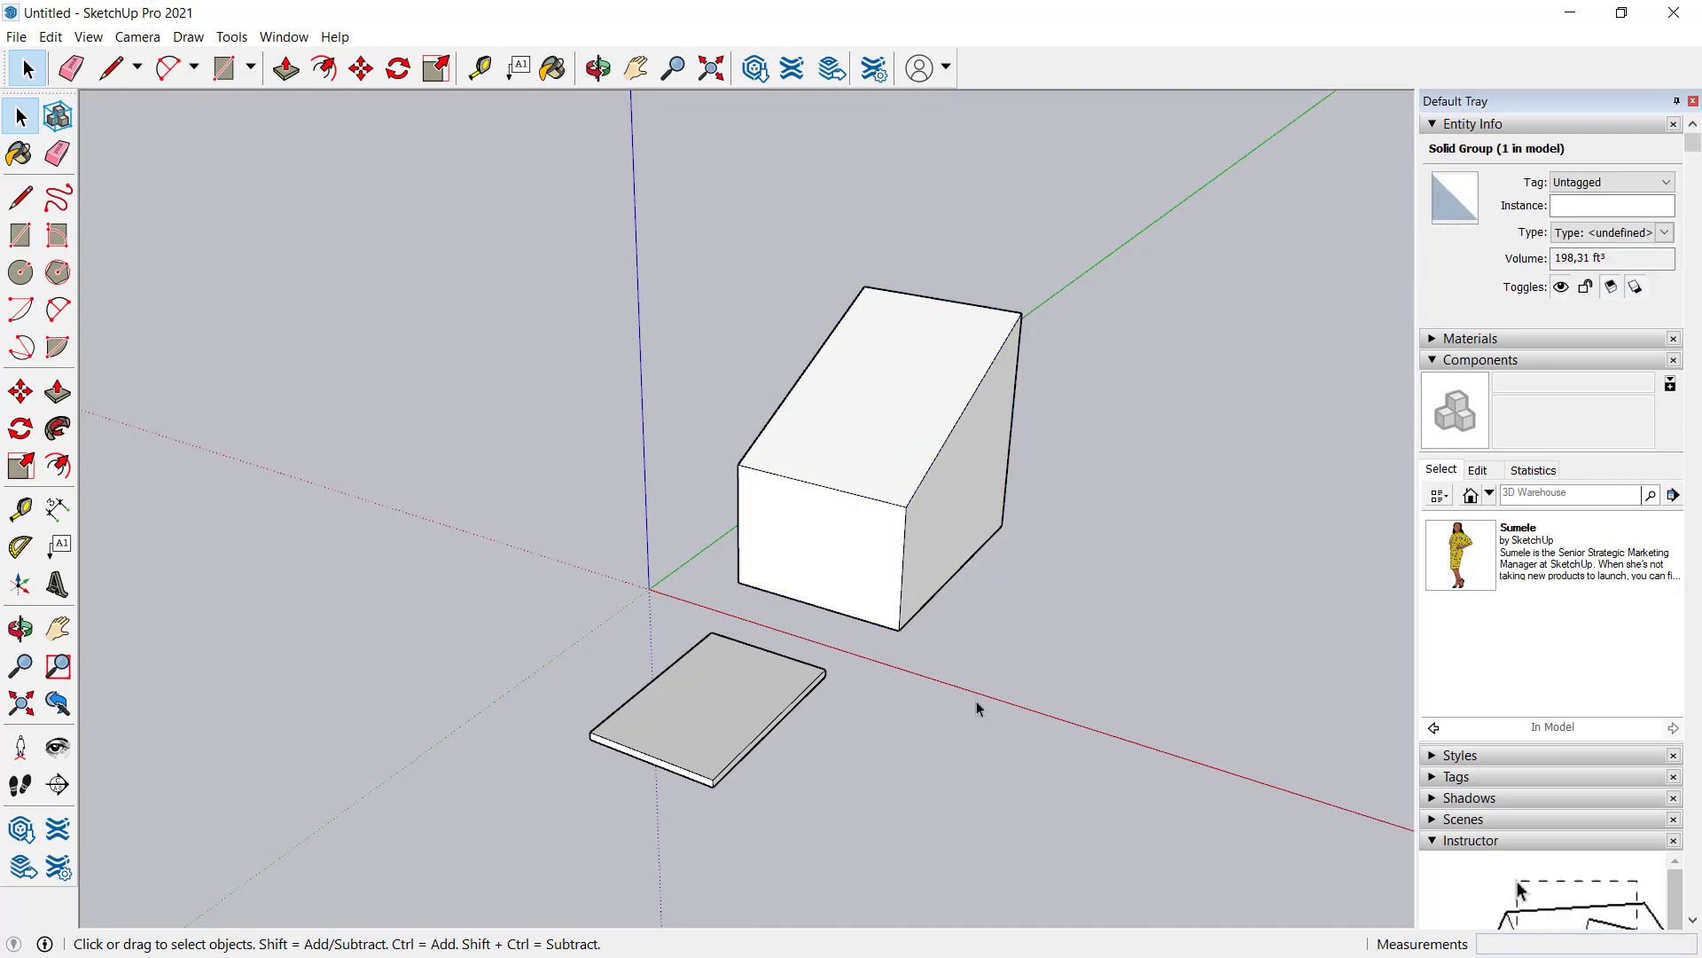
click(714, 725)
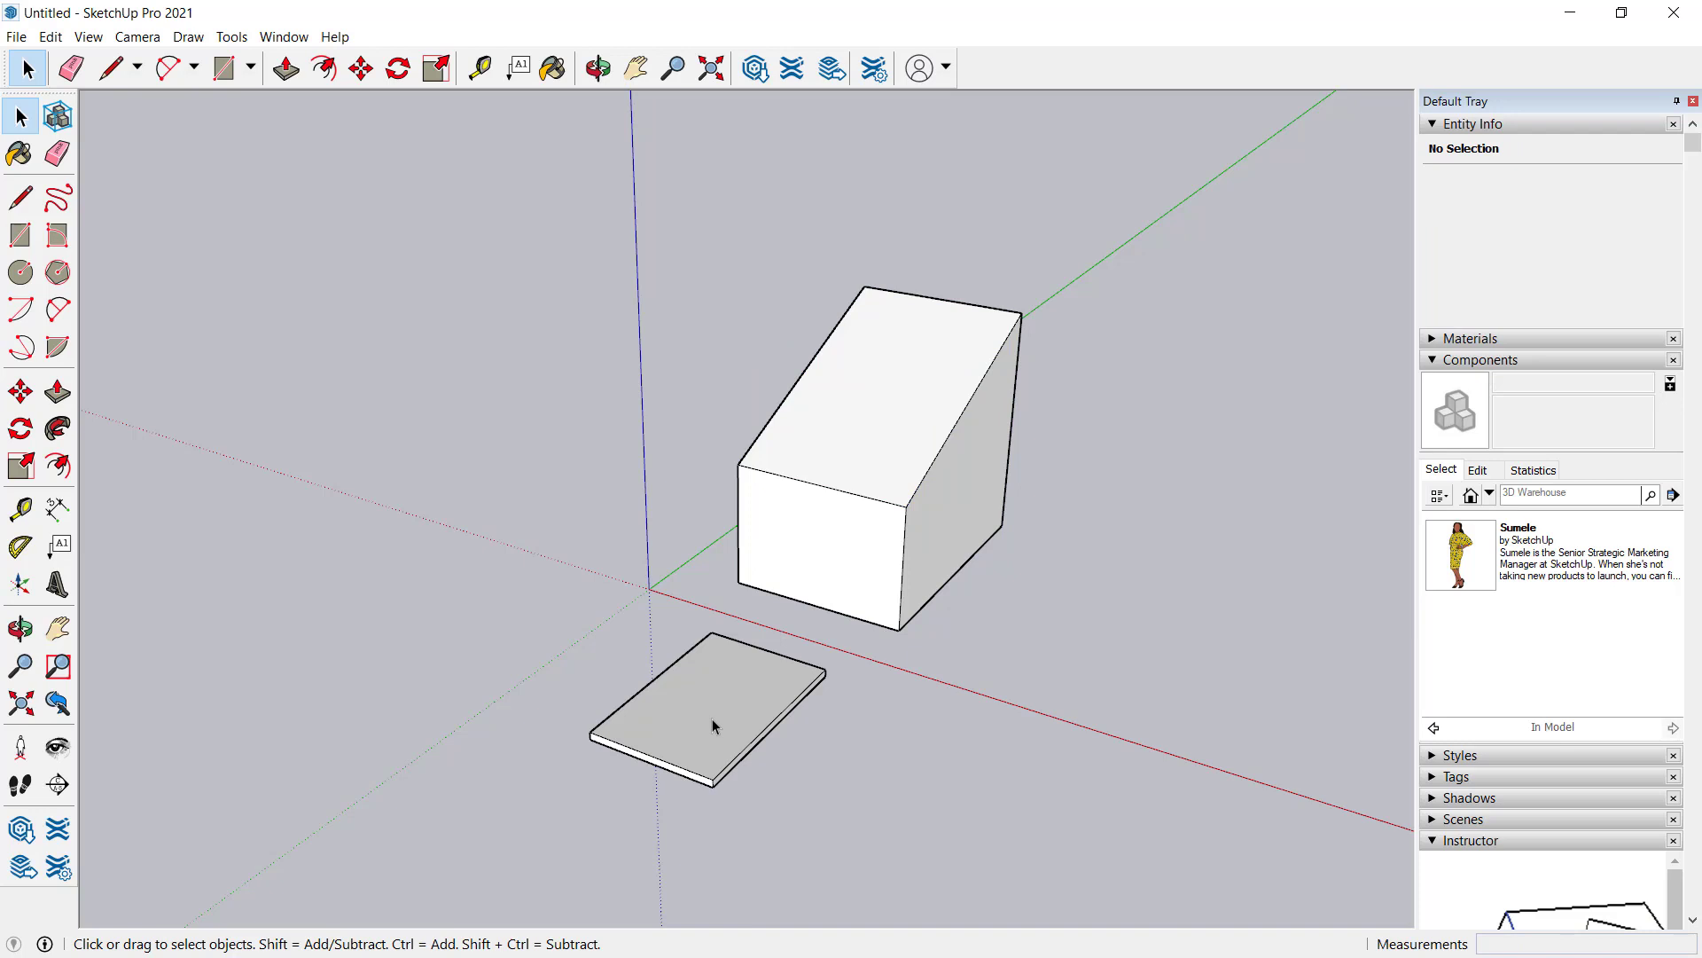
click(711, 726)
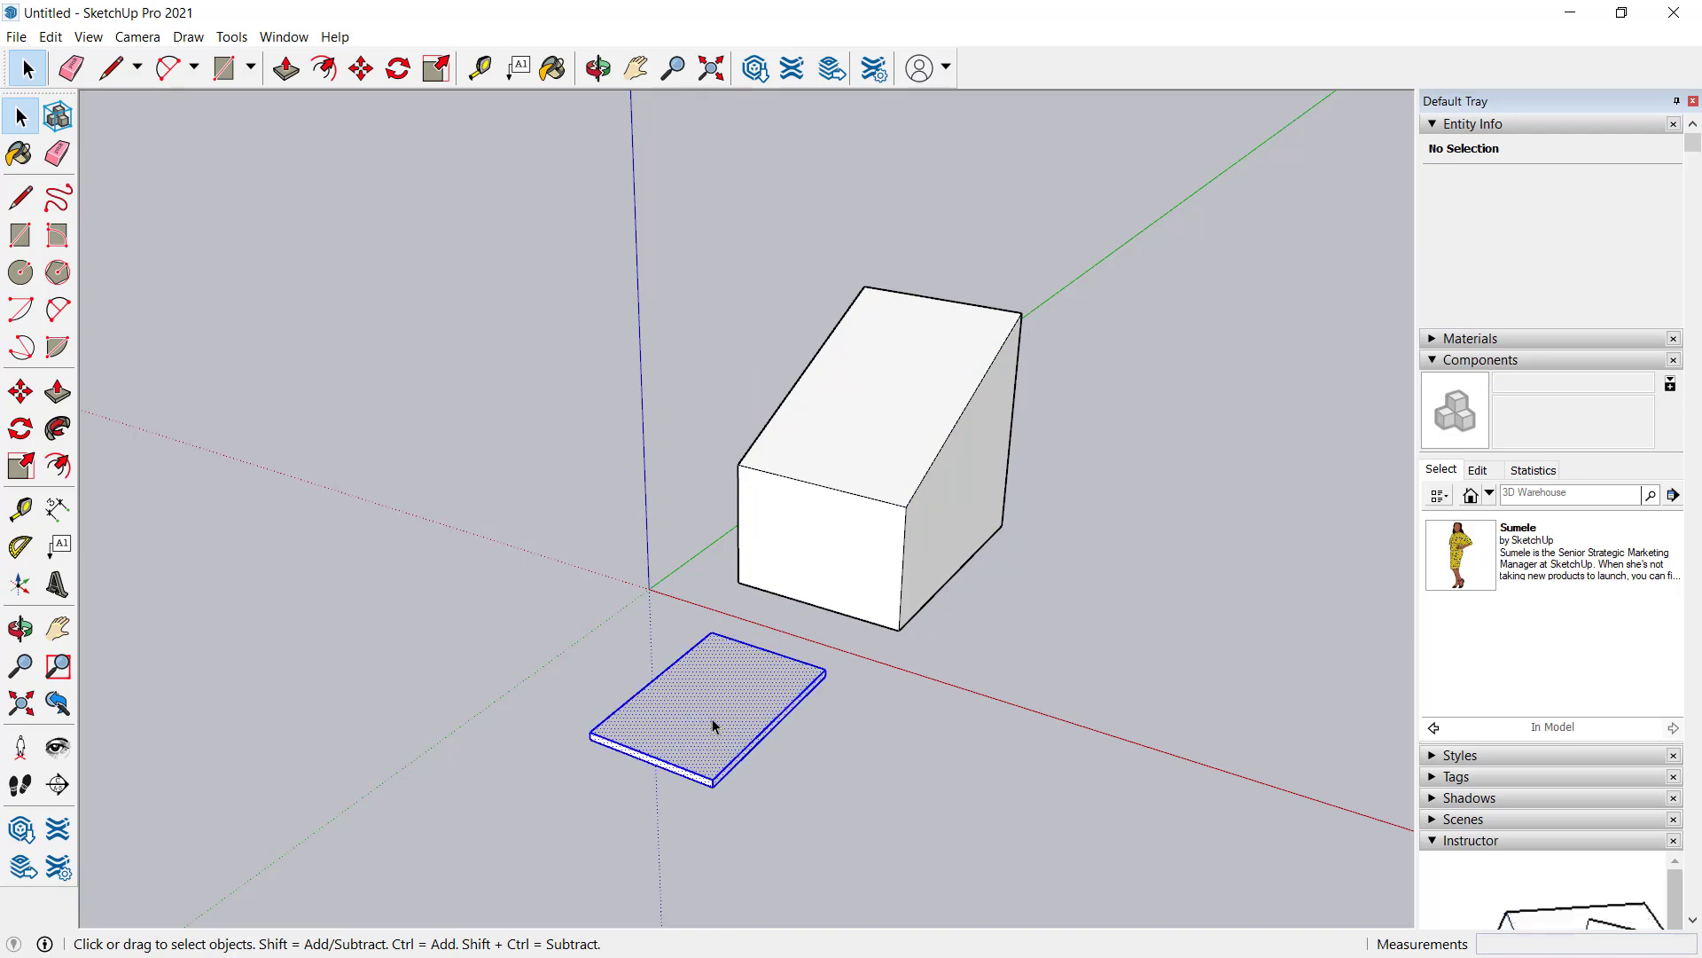
Make the thin plate a component named Component#1 with Glue to set to Any
right_click(715, 727)
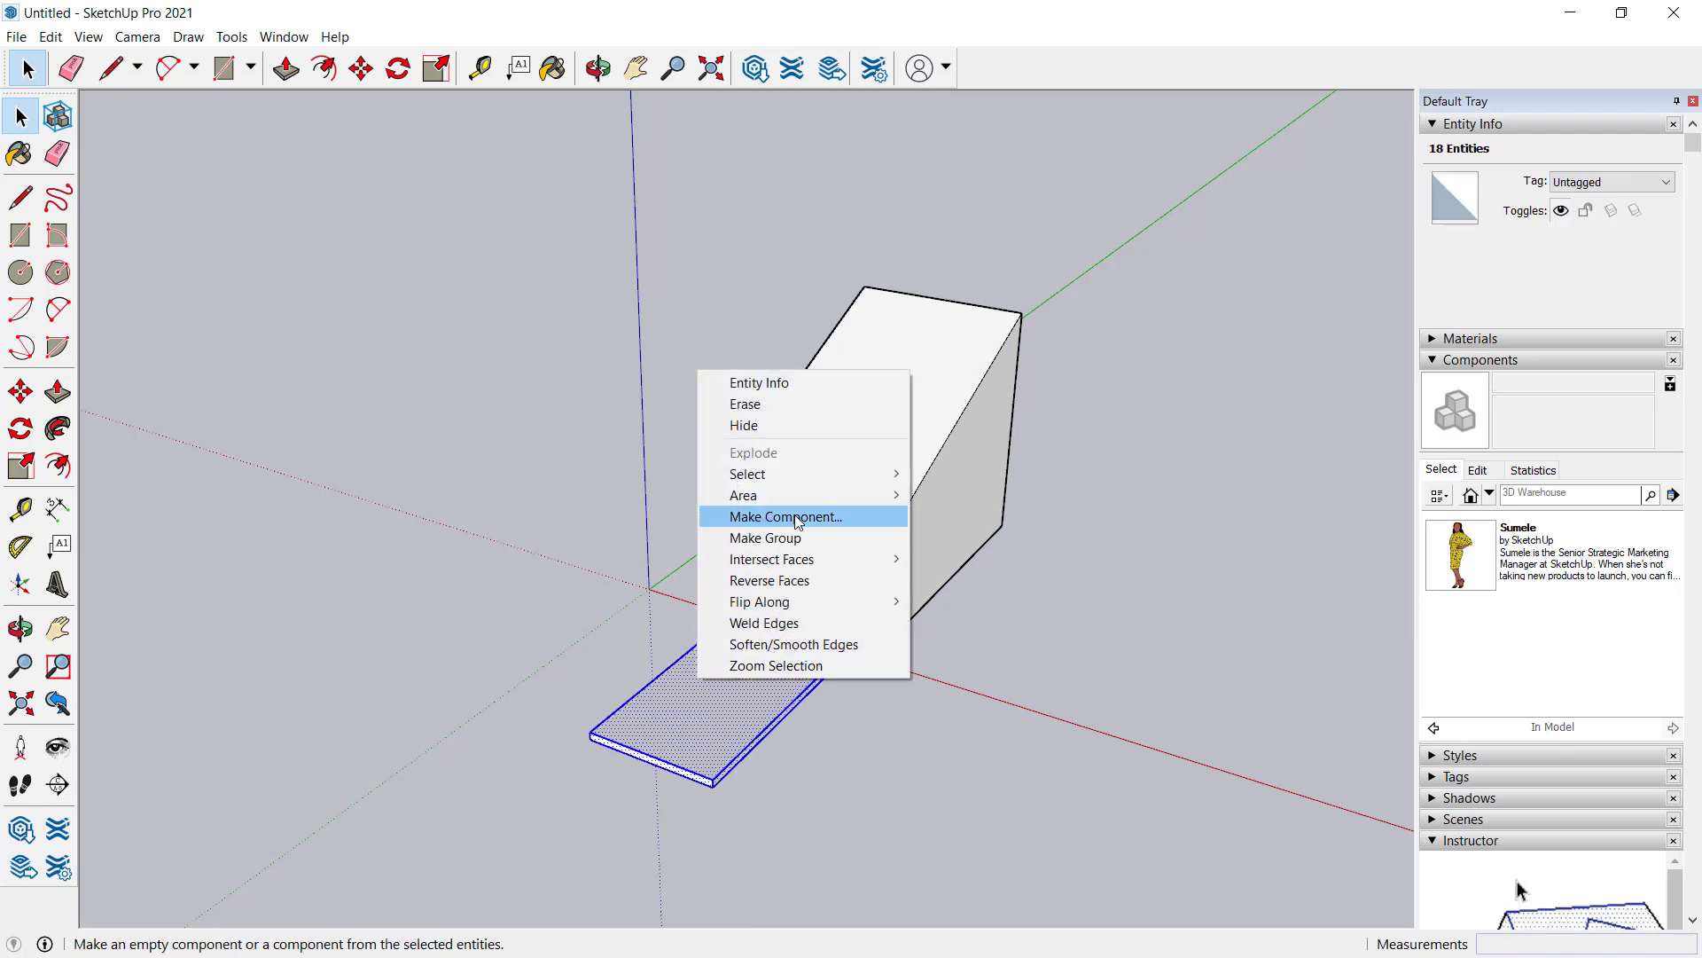
click(785, 516)
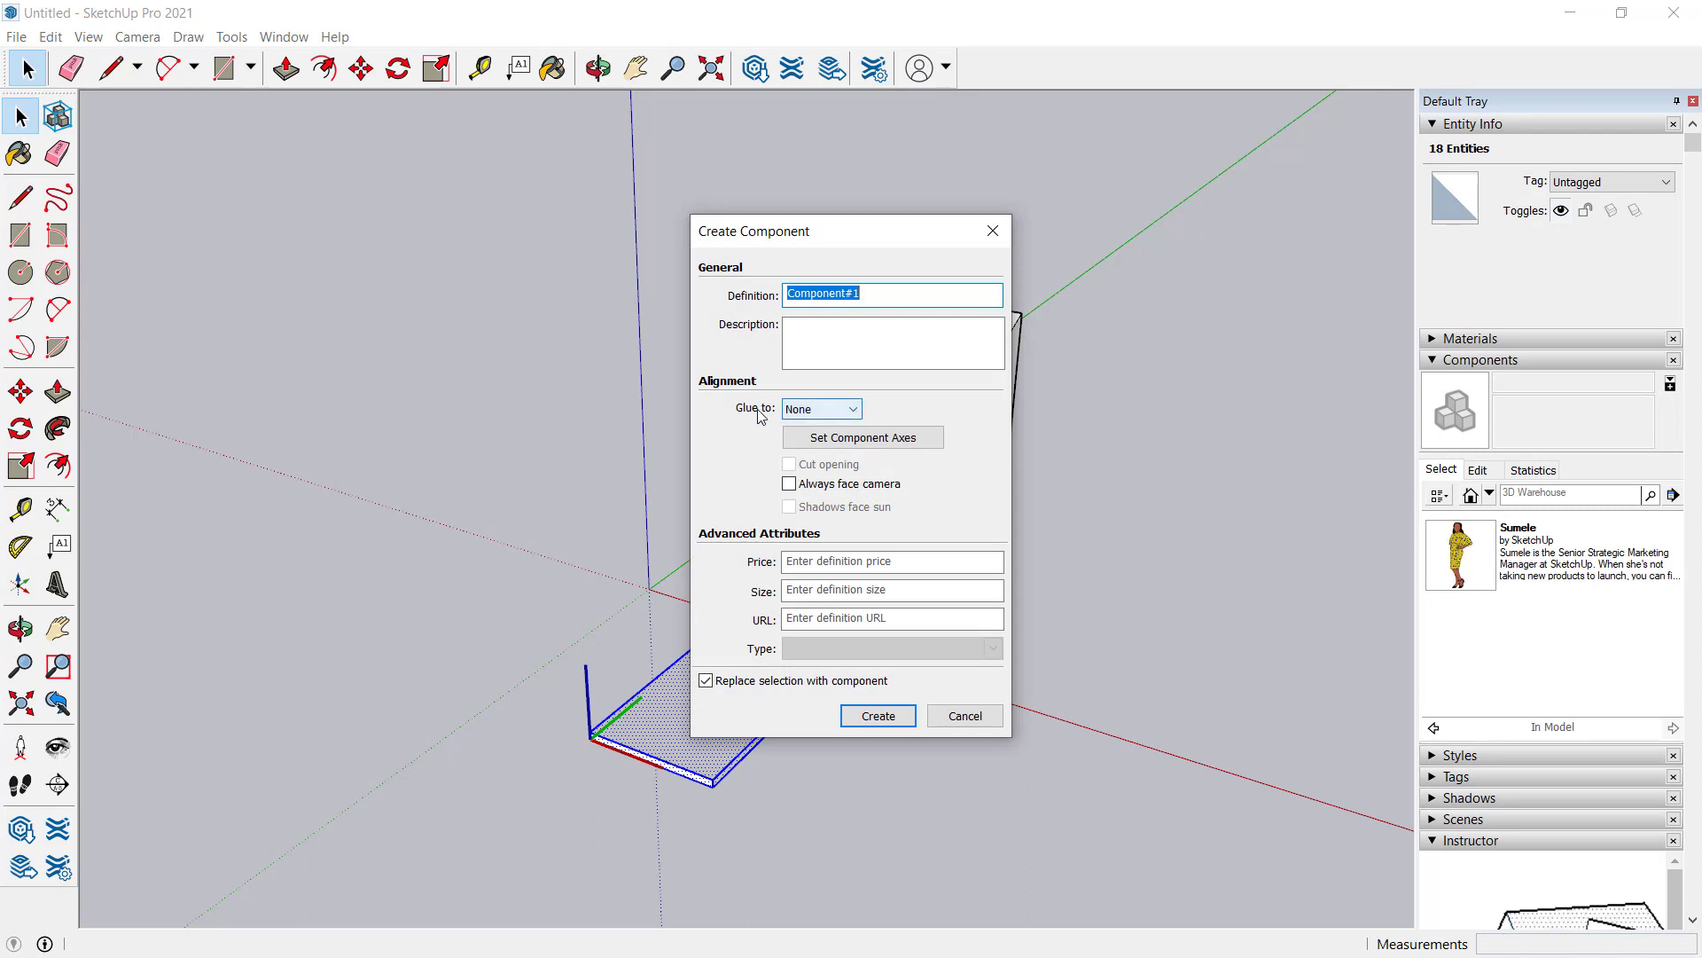
click(819, 408)
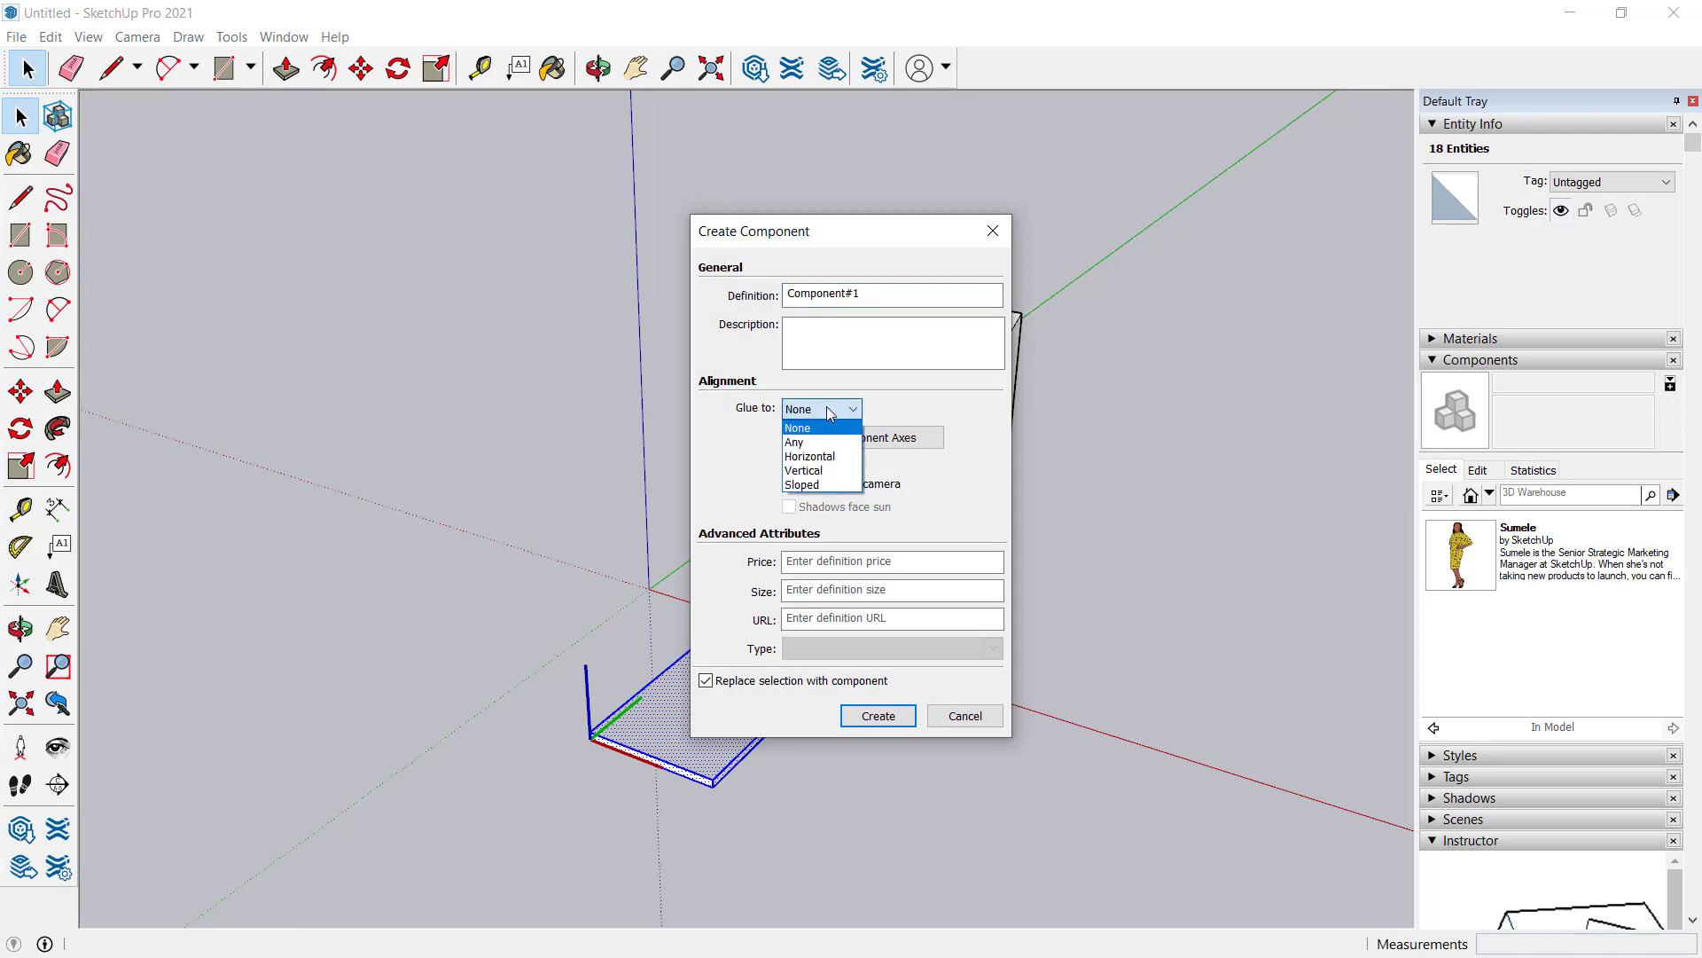
click(795, 441)
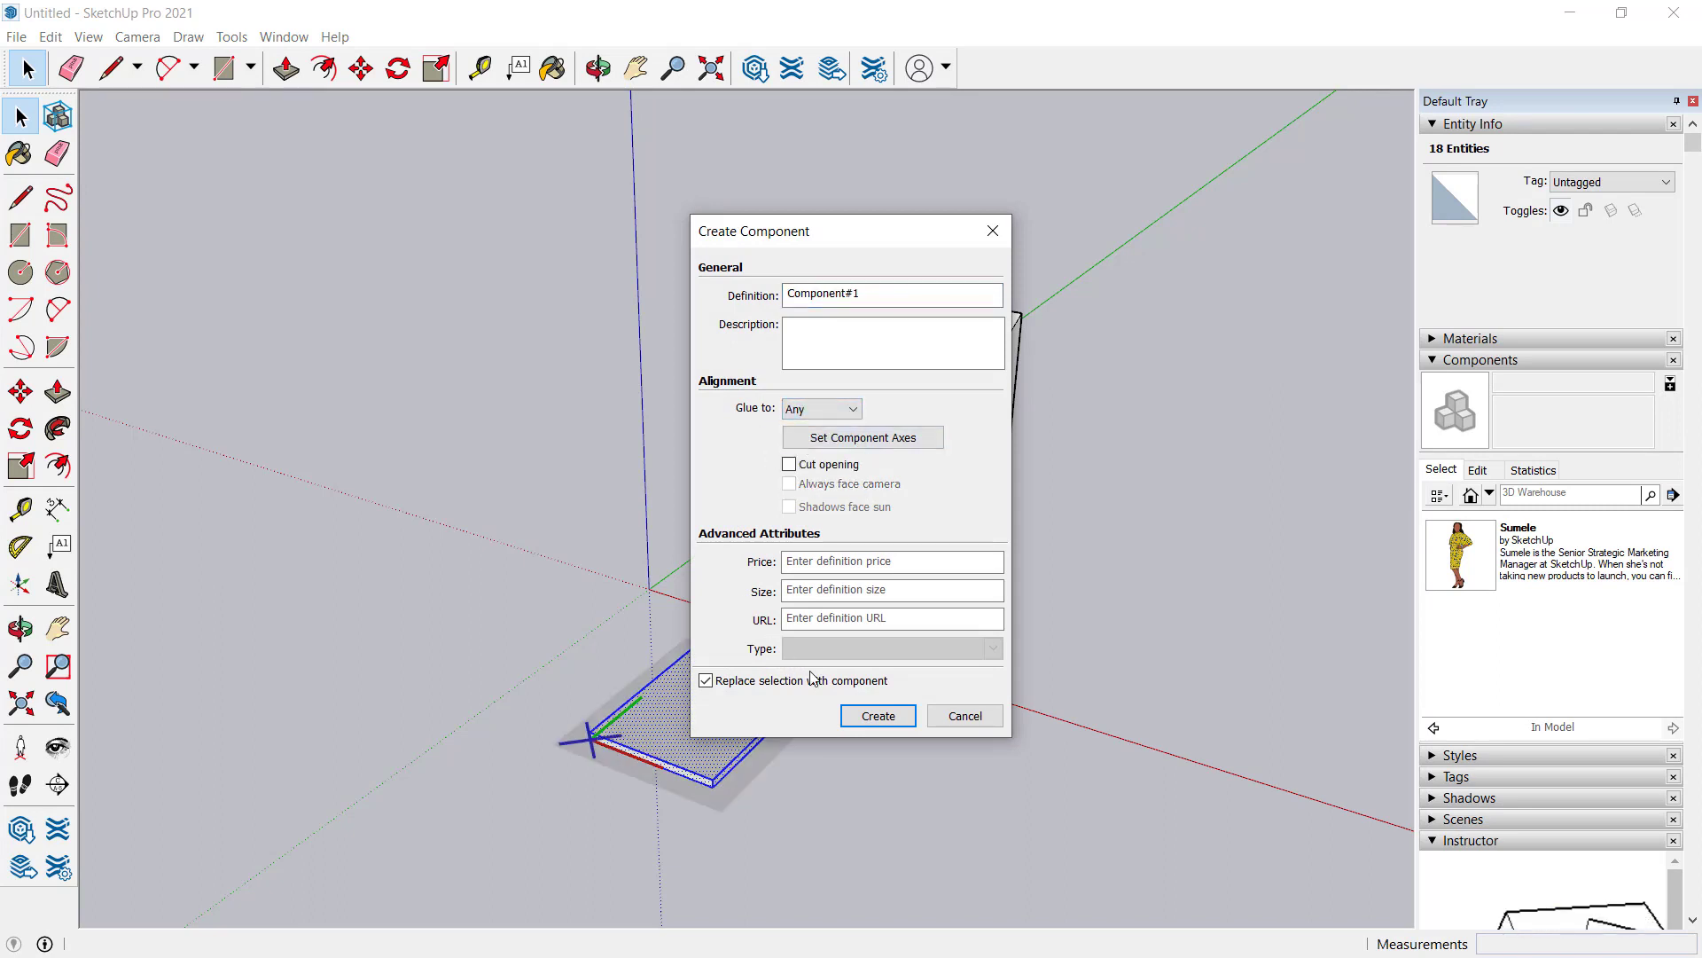
click(876, 715)
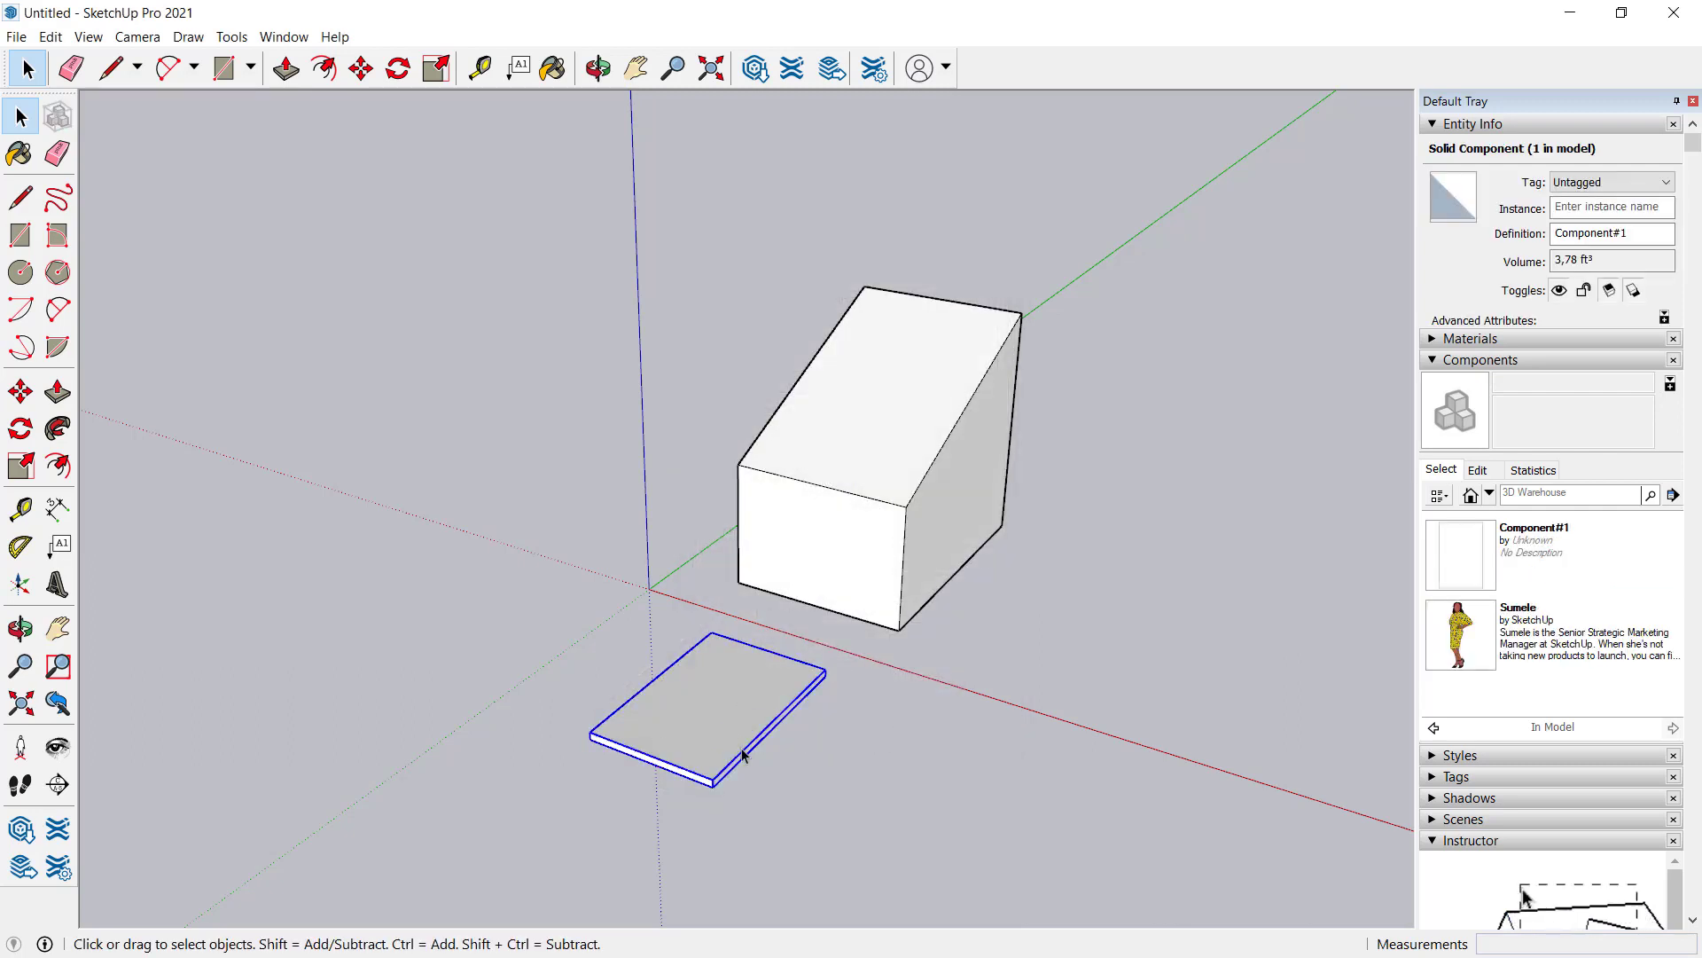
Delete the plate, then pick Component#1 from the In Model components list to place it
key(Delete)
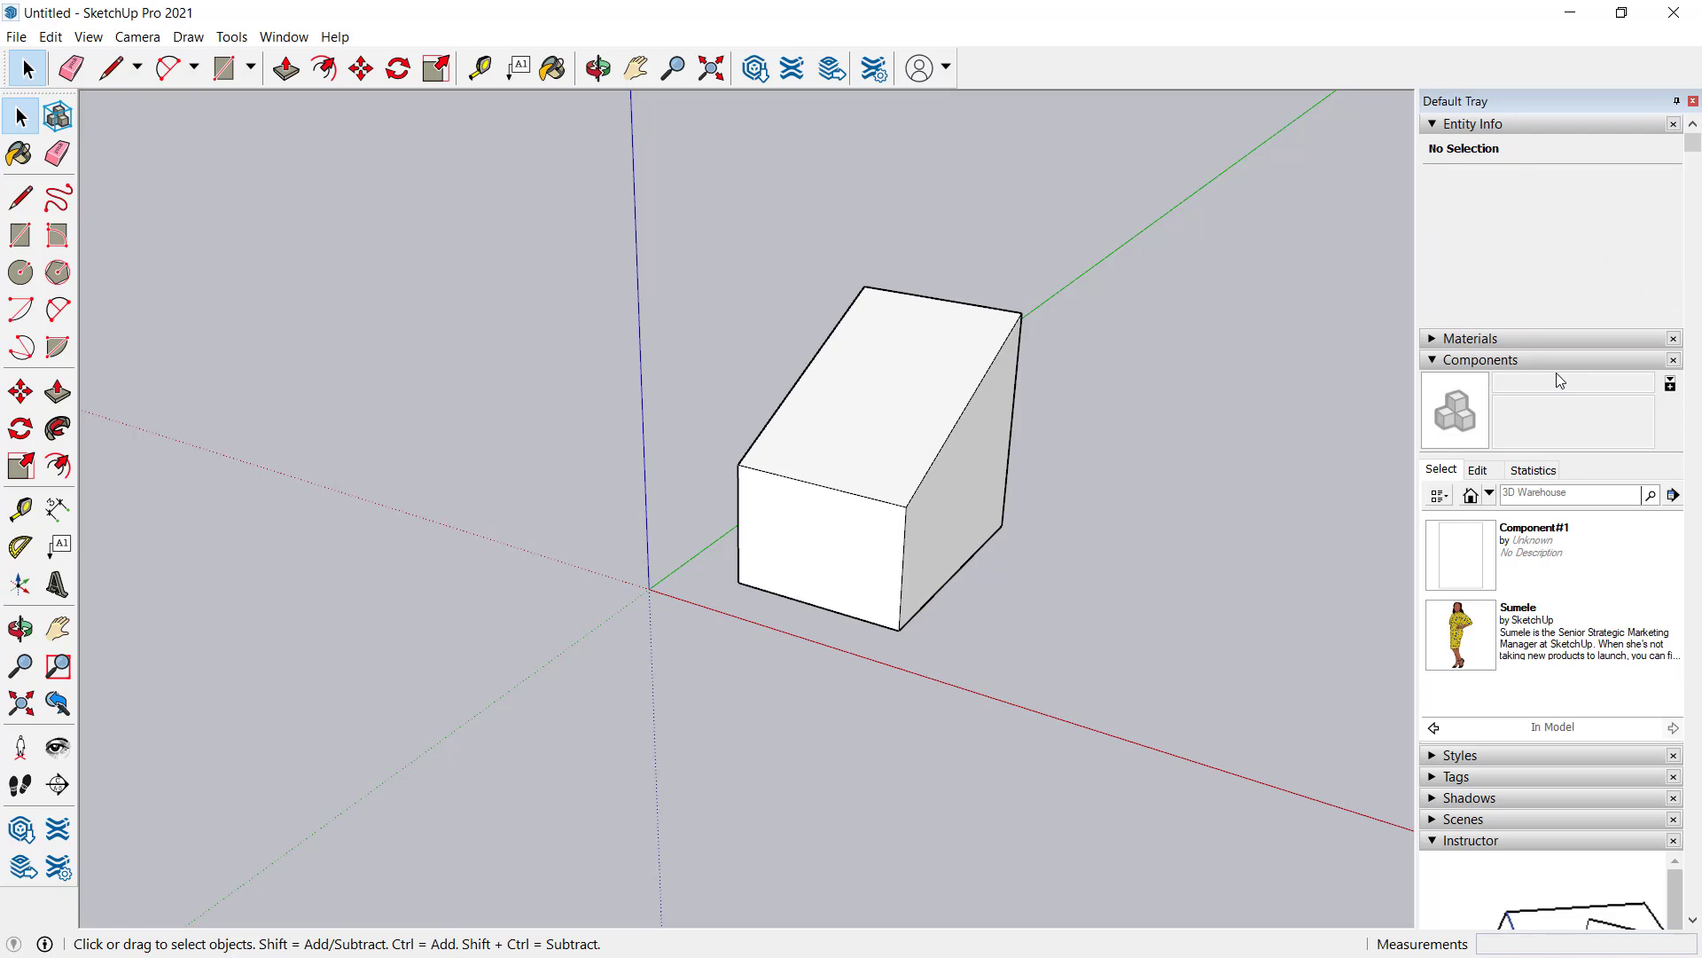
click(1479, 360)
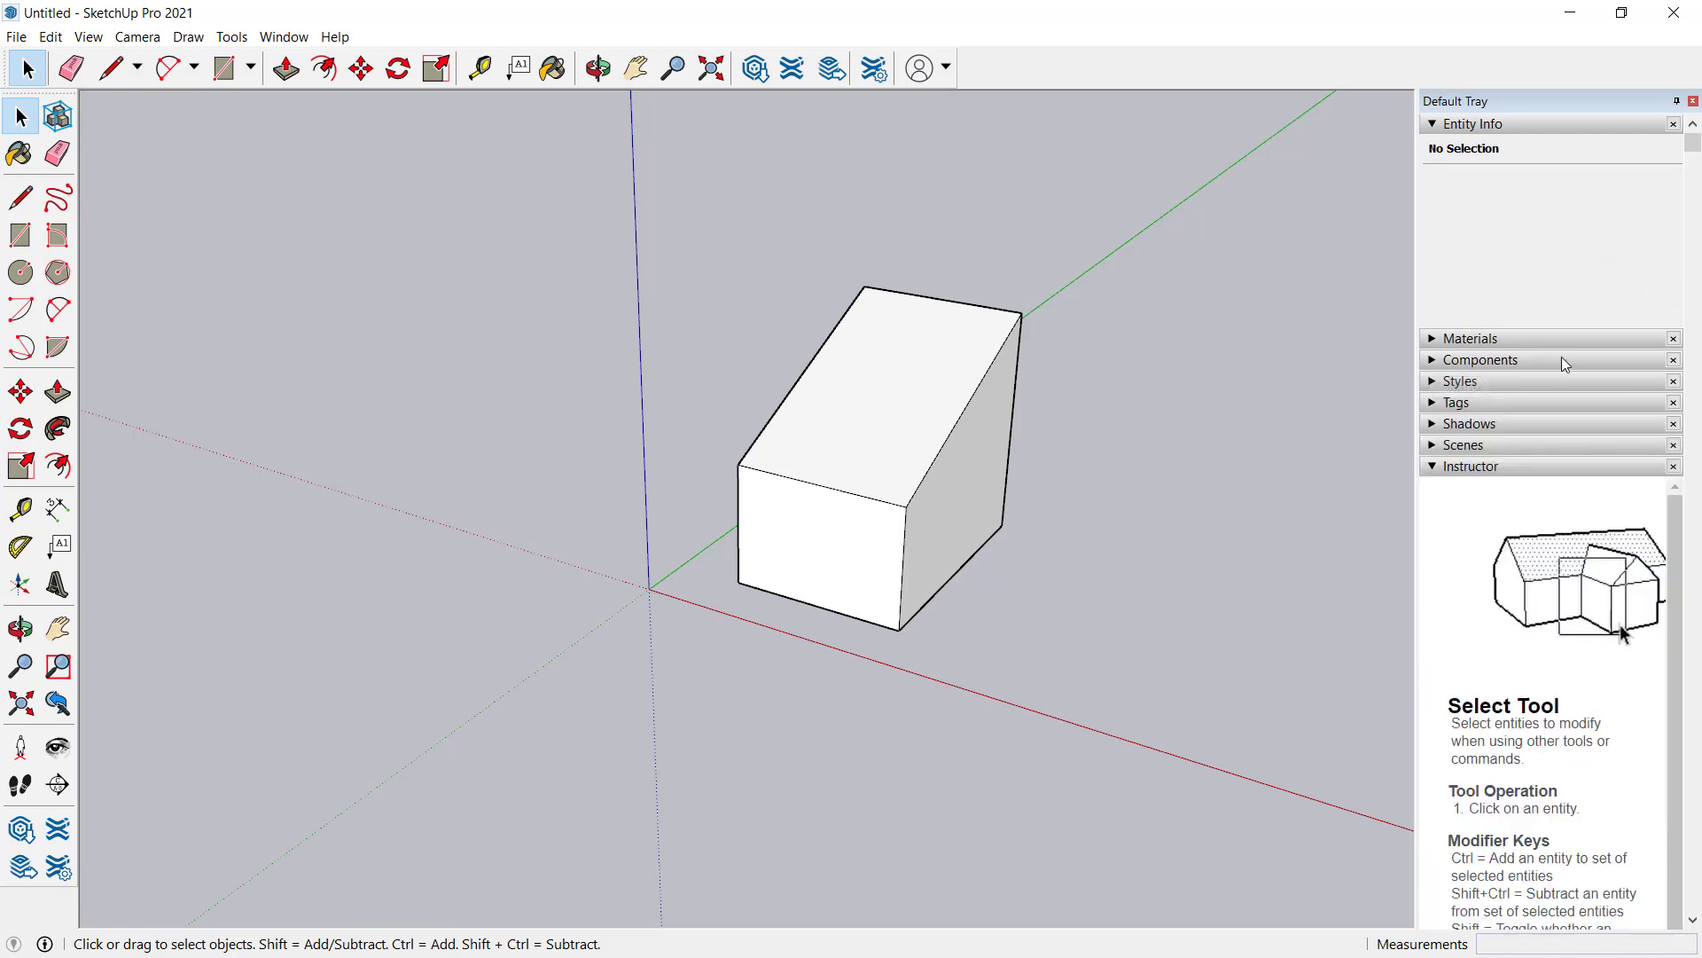
click(1479, 360)
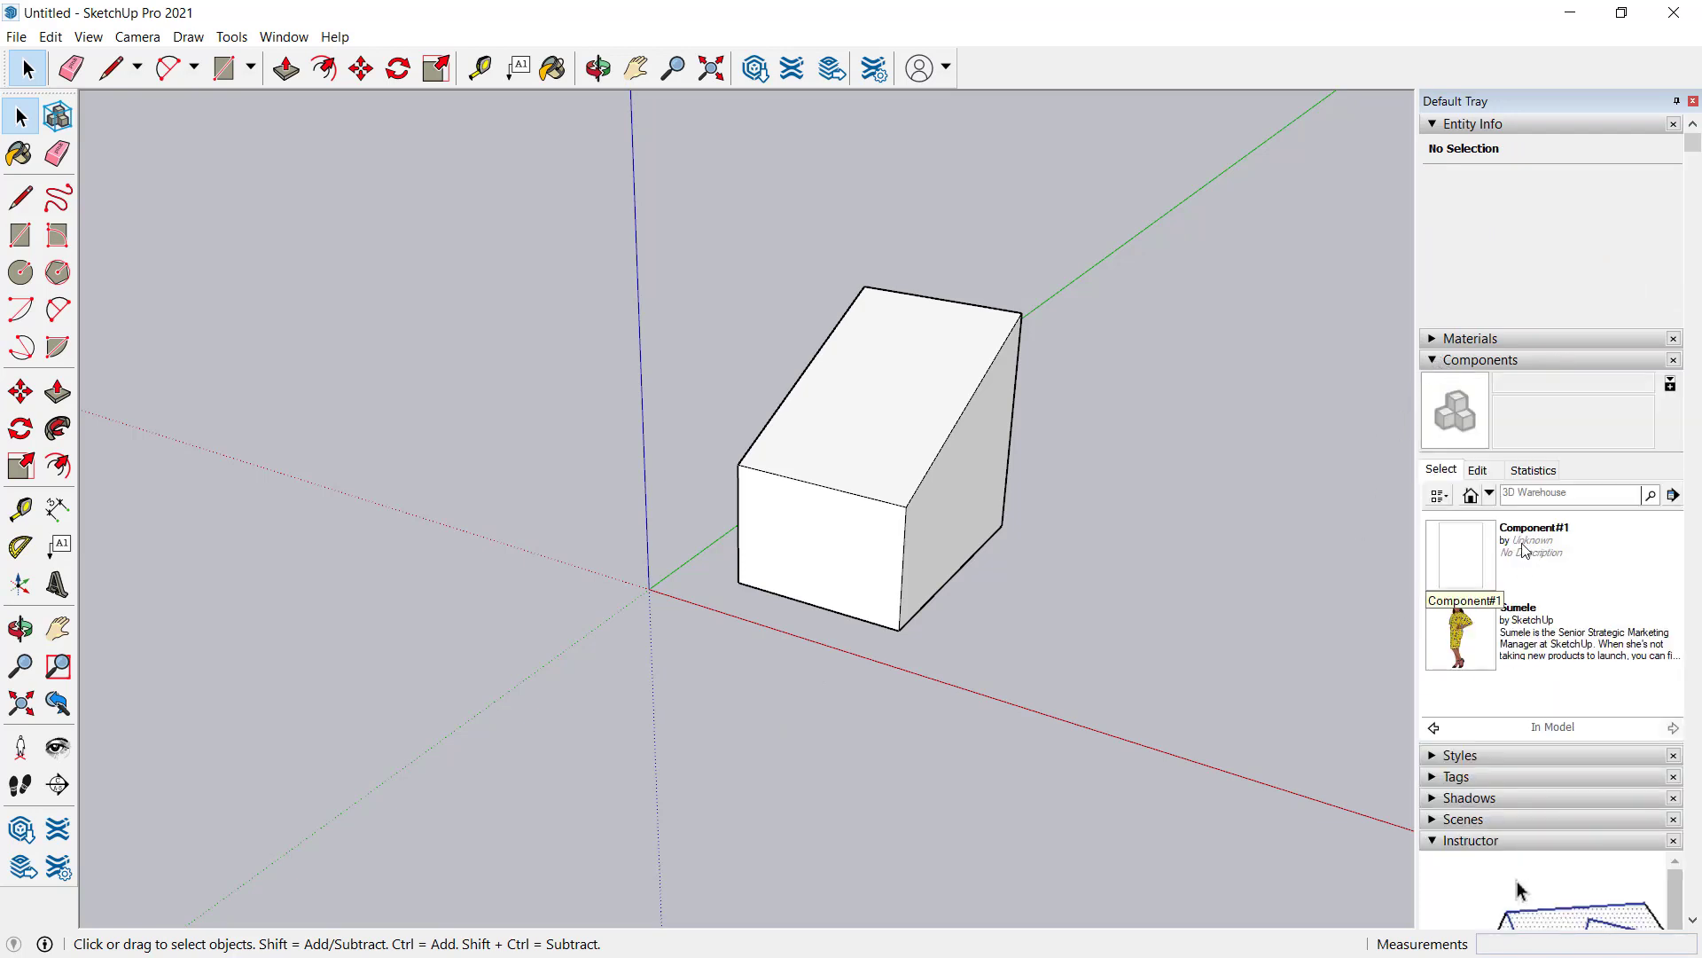
mouse_move(1486, 562)
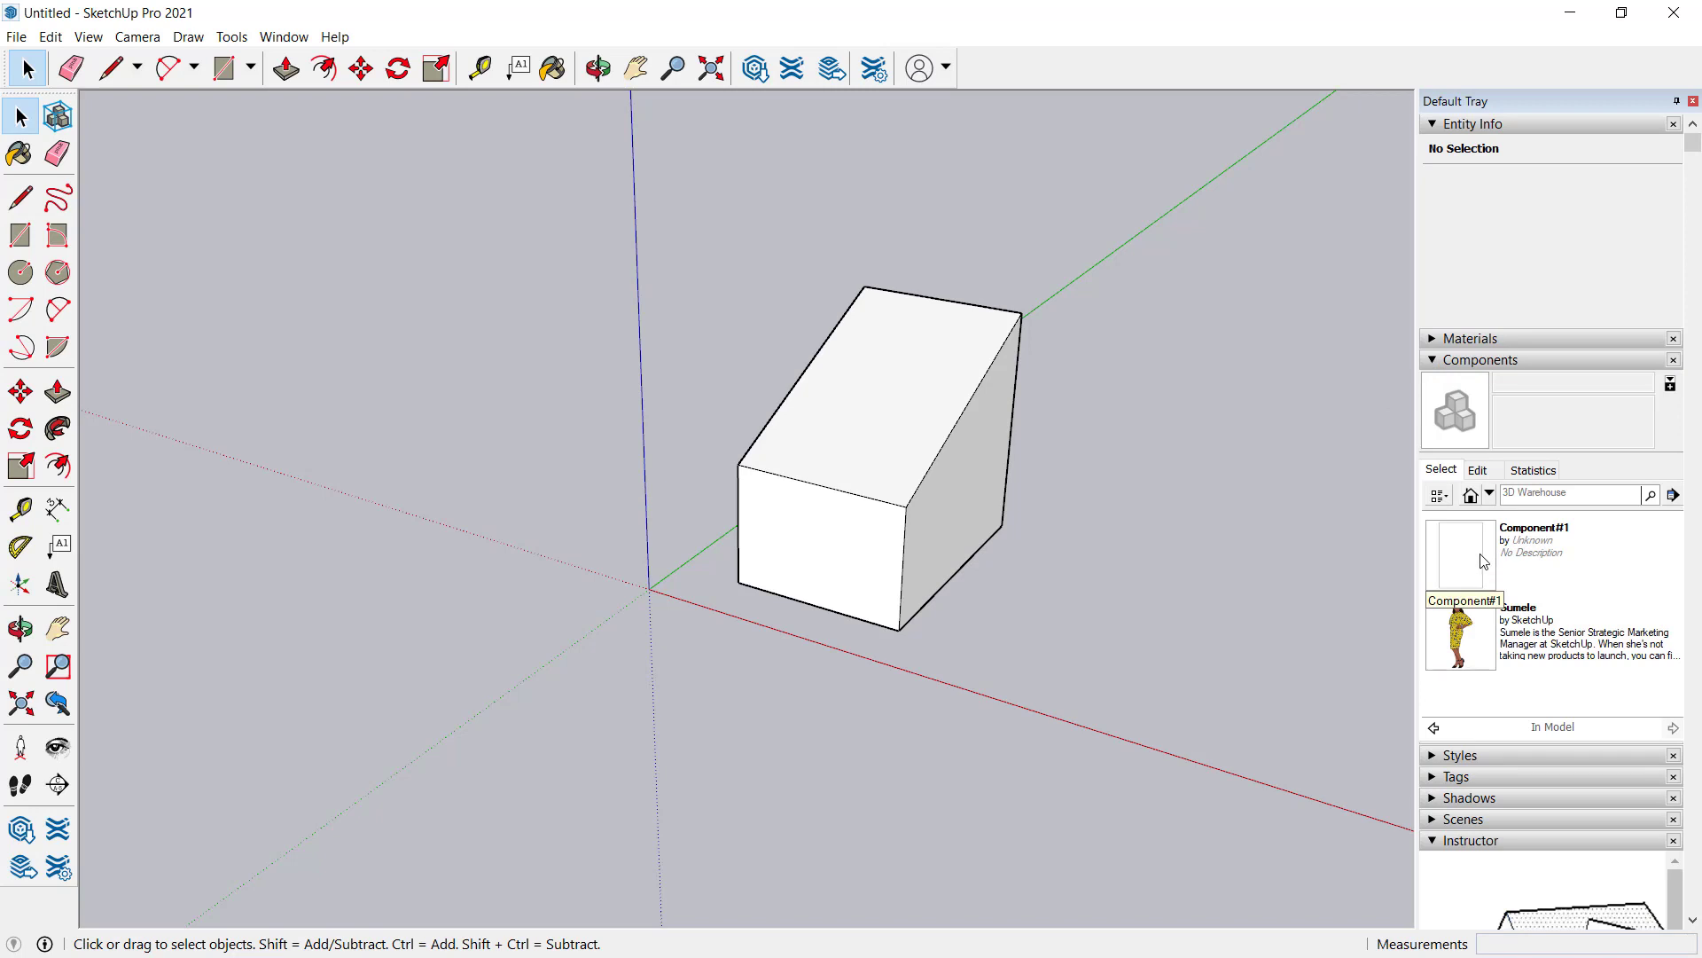
click(1457, 552)
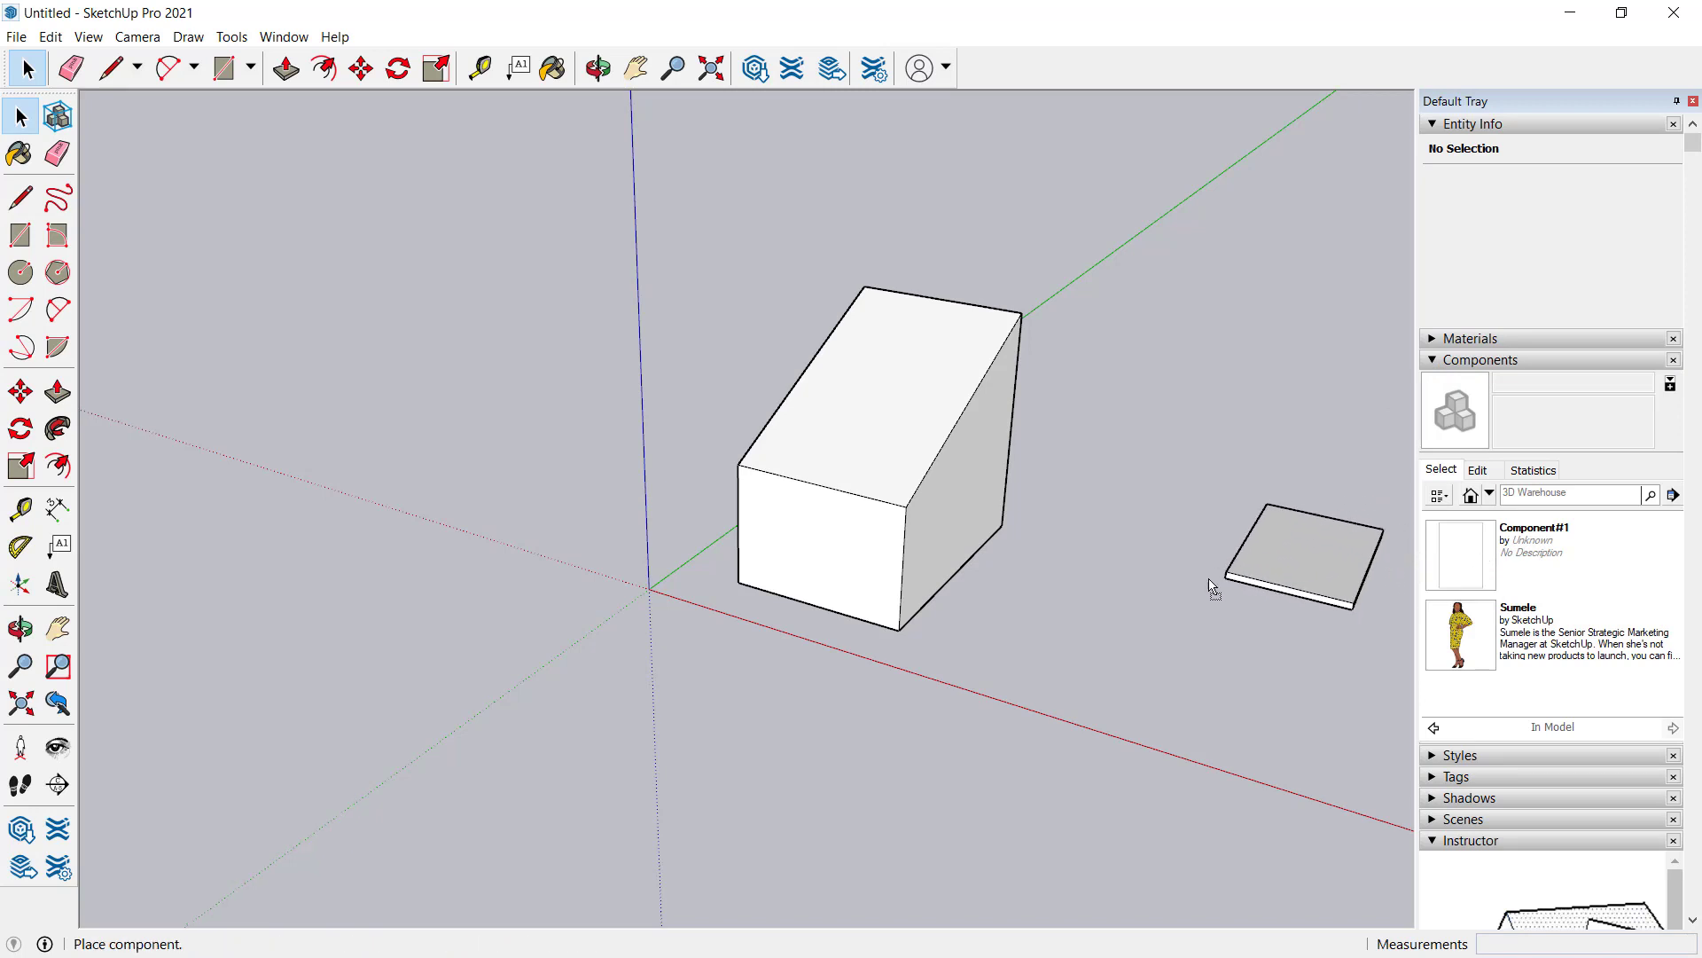
Glue a Component#1 plate flush onto the box's slanted top face
click(885, 436)
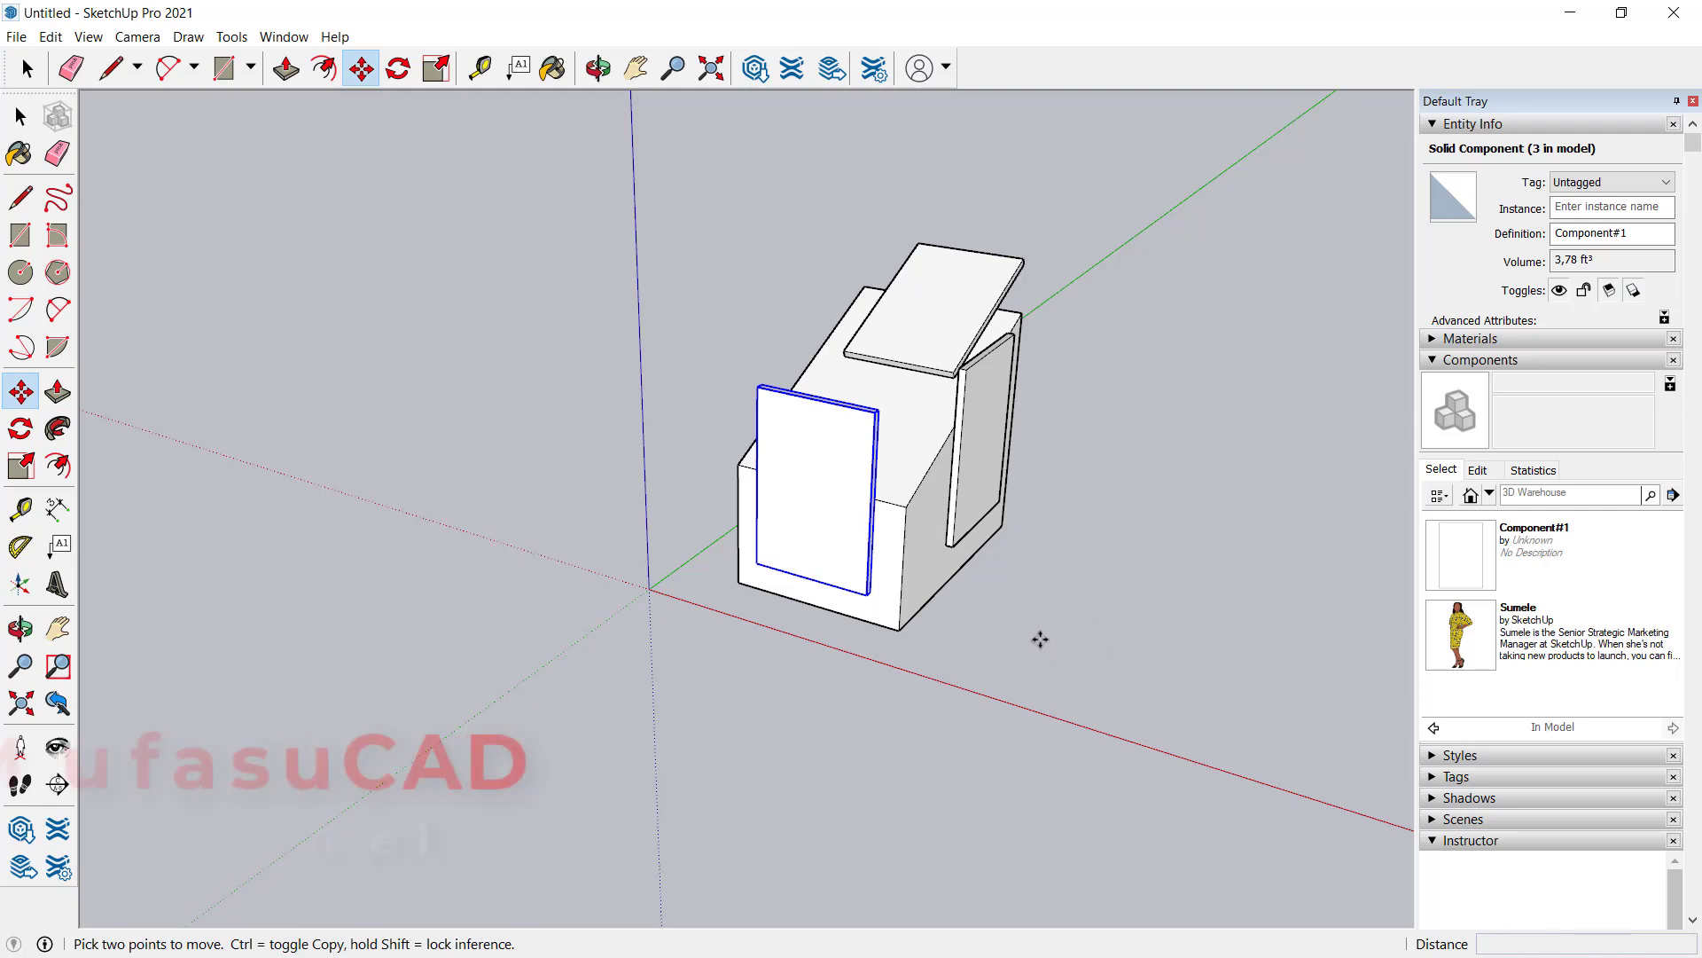
mouse_move(1048, 580)
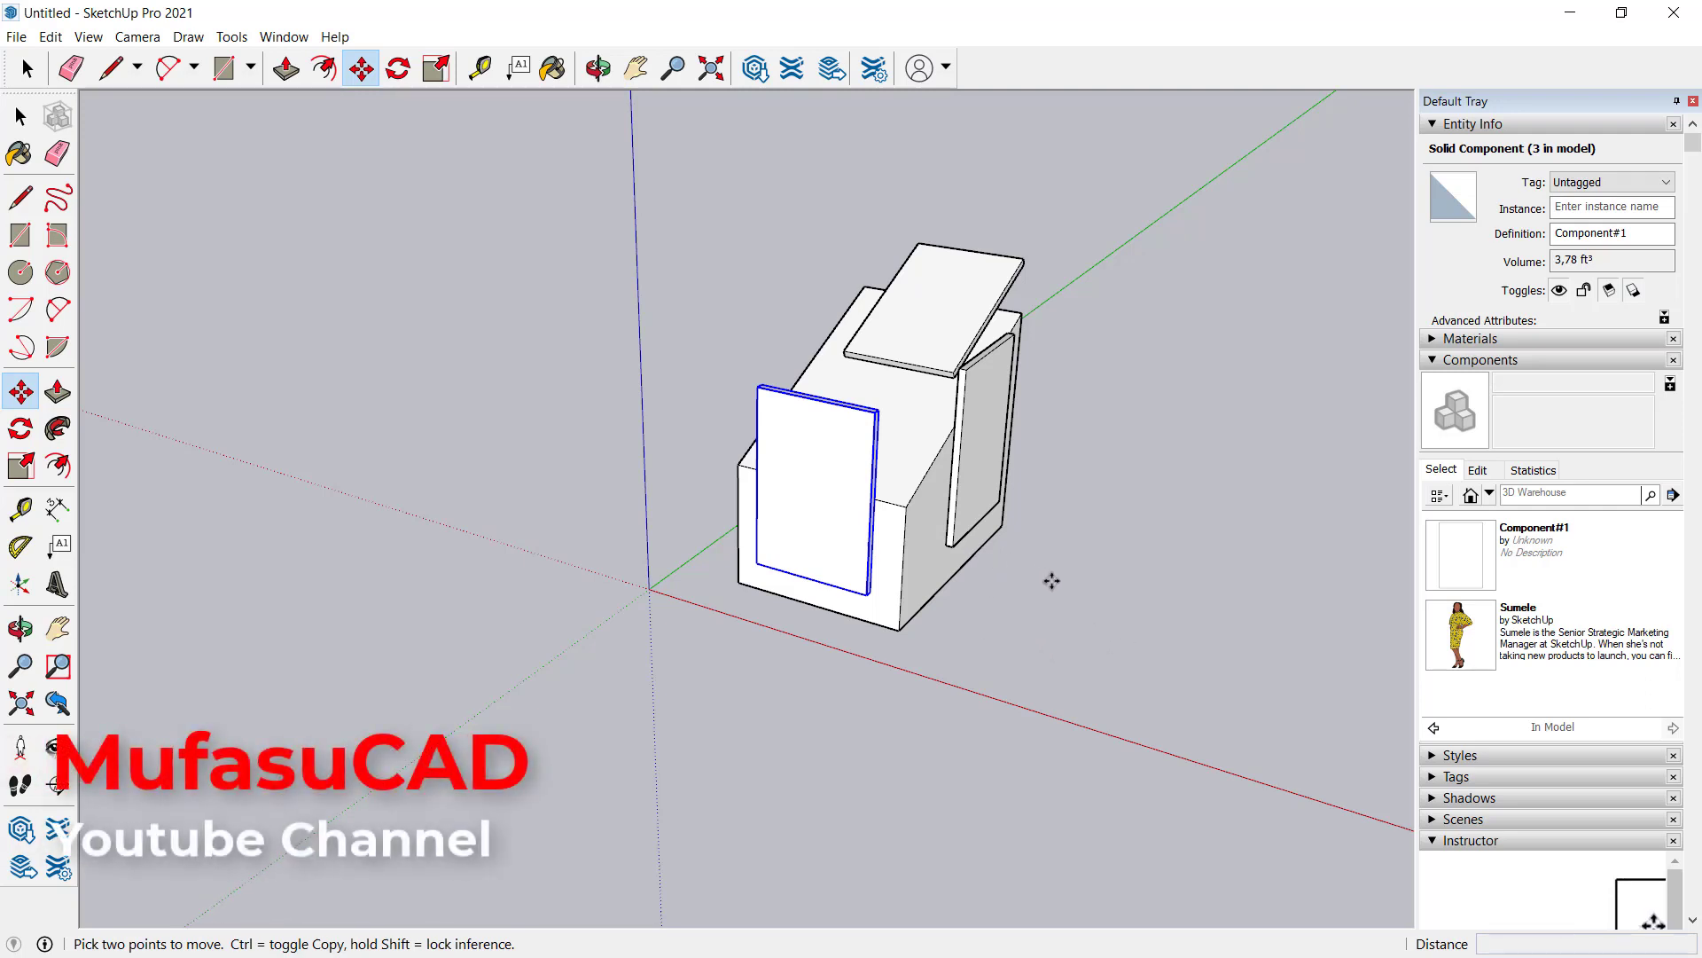